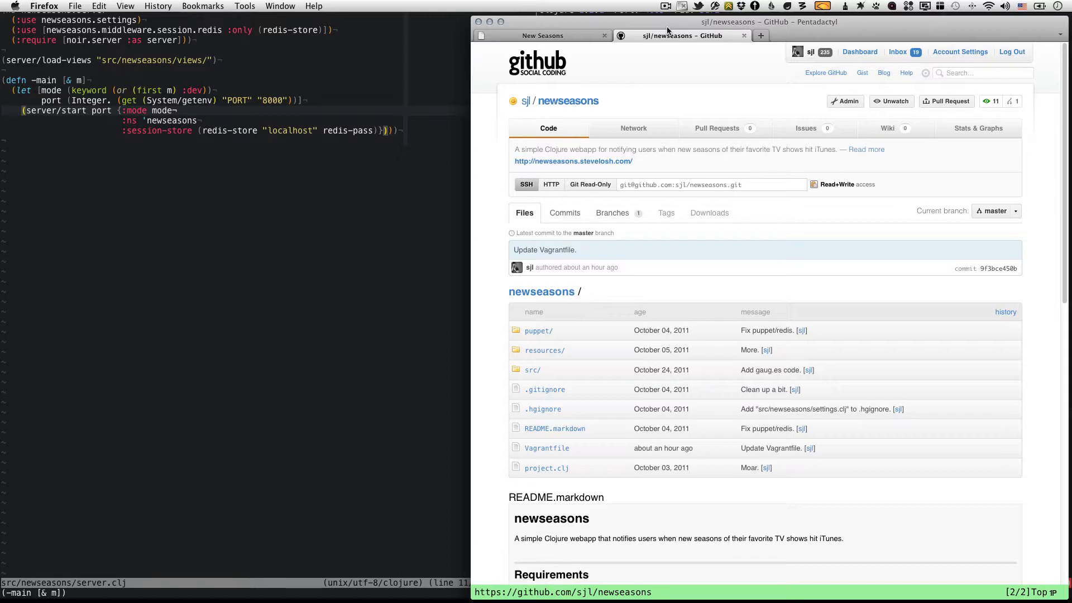
pyautogui.moveTo(646, 80)
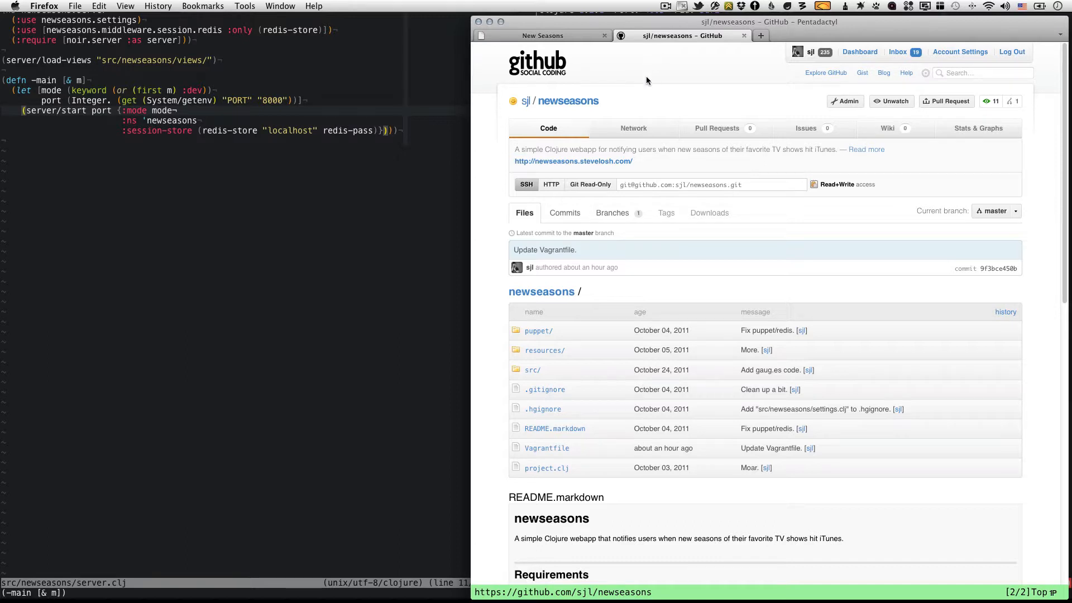
# Switch to the New Seasons tab showing the logged-in account watching Eureka
pyautogui.click(542, 34)
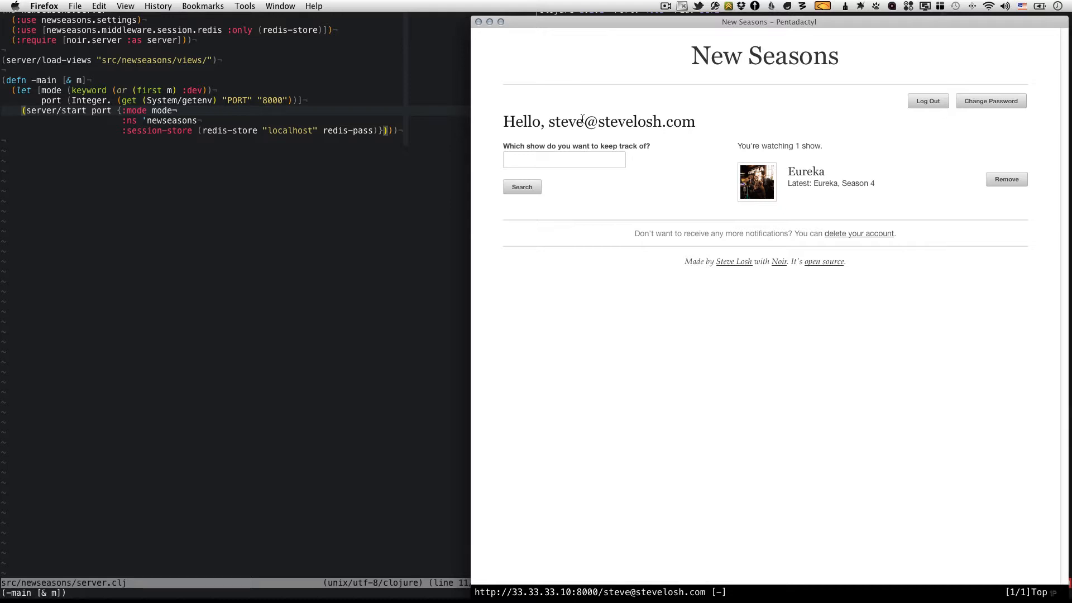
# Return to MacVim with server.clj, the REPL and the project file finder showing
pyautogui.doubleClick(620, 121)
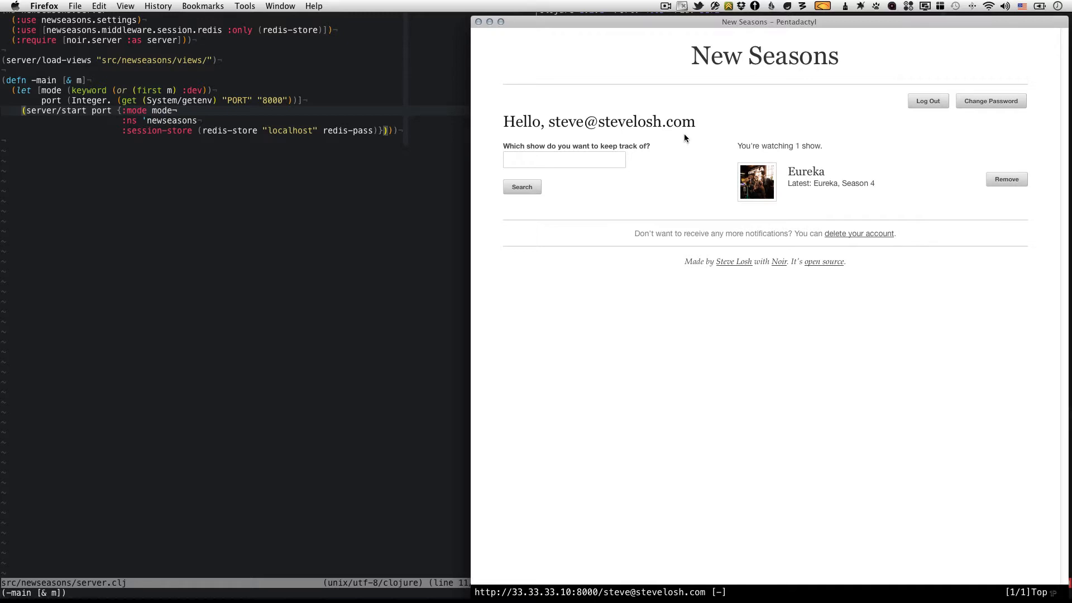
pyautogui.moveTo(684, 130)
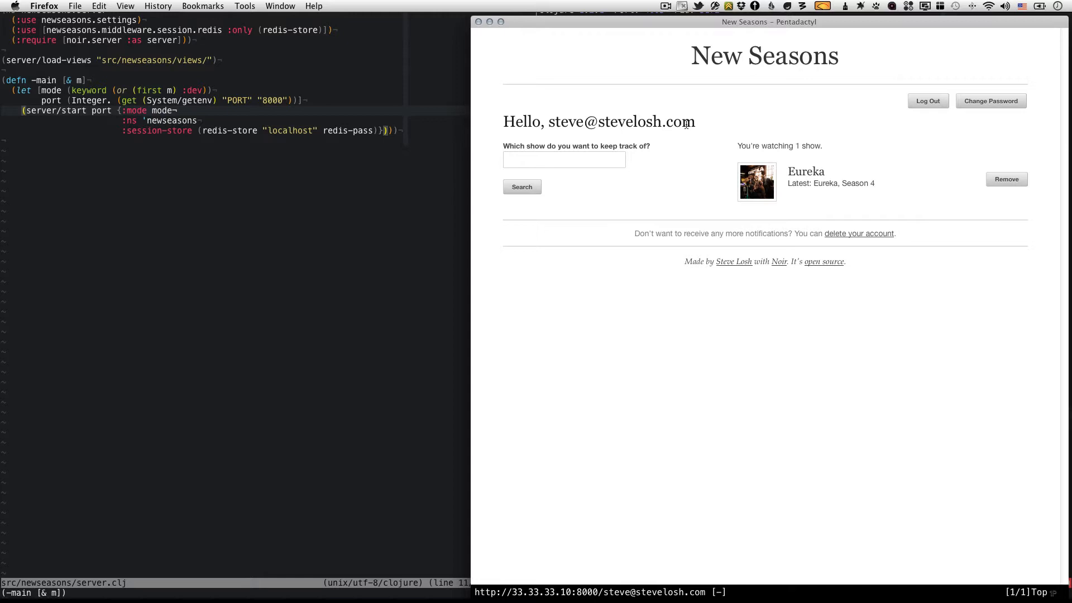
pyautogui.moveTo(701, 123)
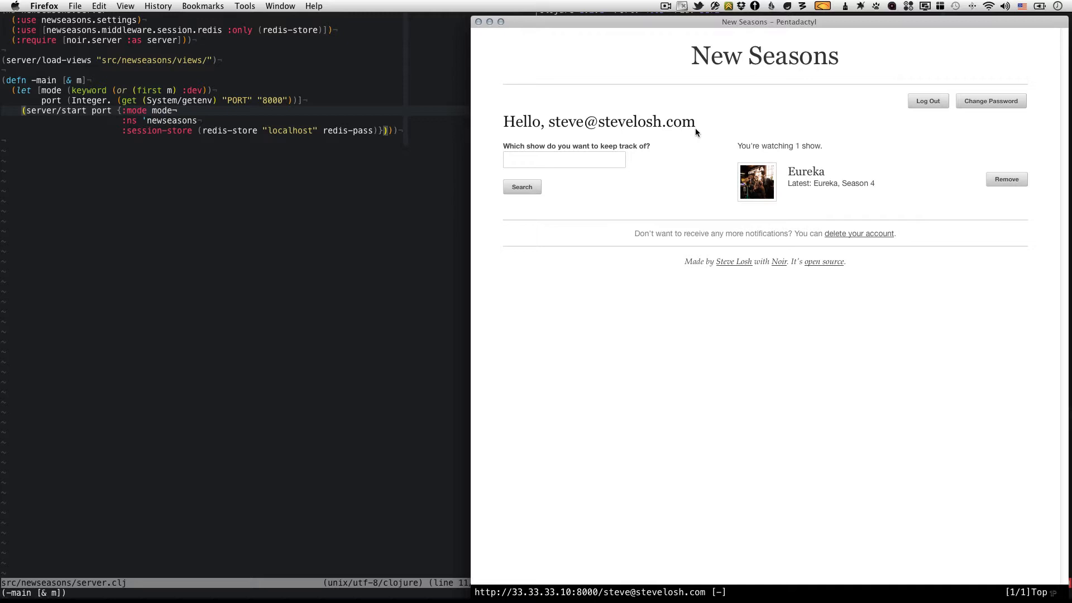
pyautogui.moveTo(696, 130)
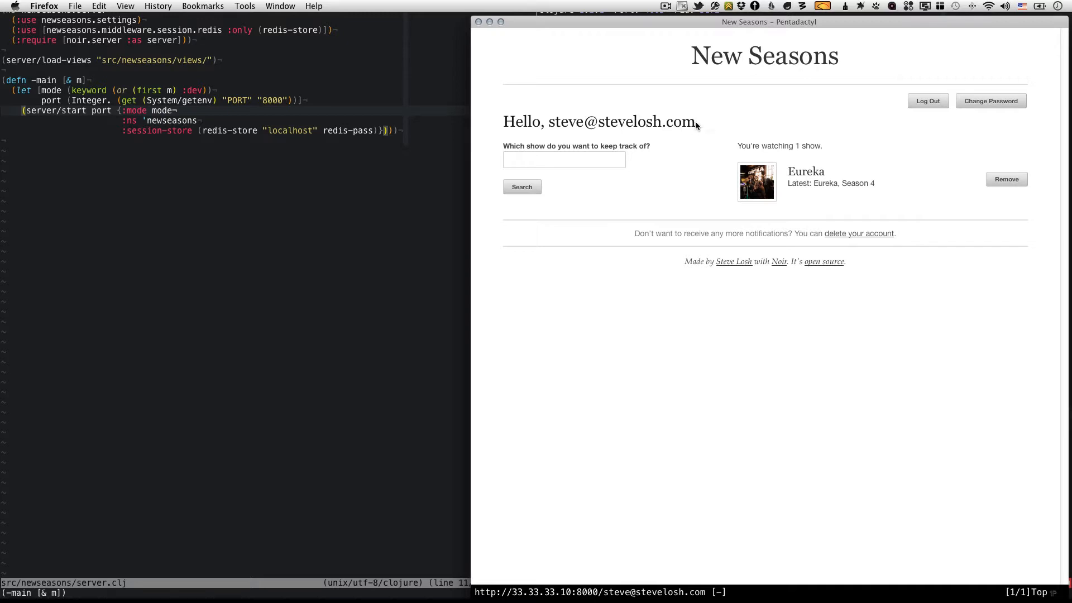
pyautogui.moveTo(645, 125)
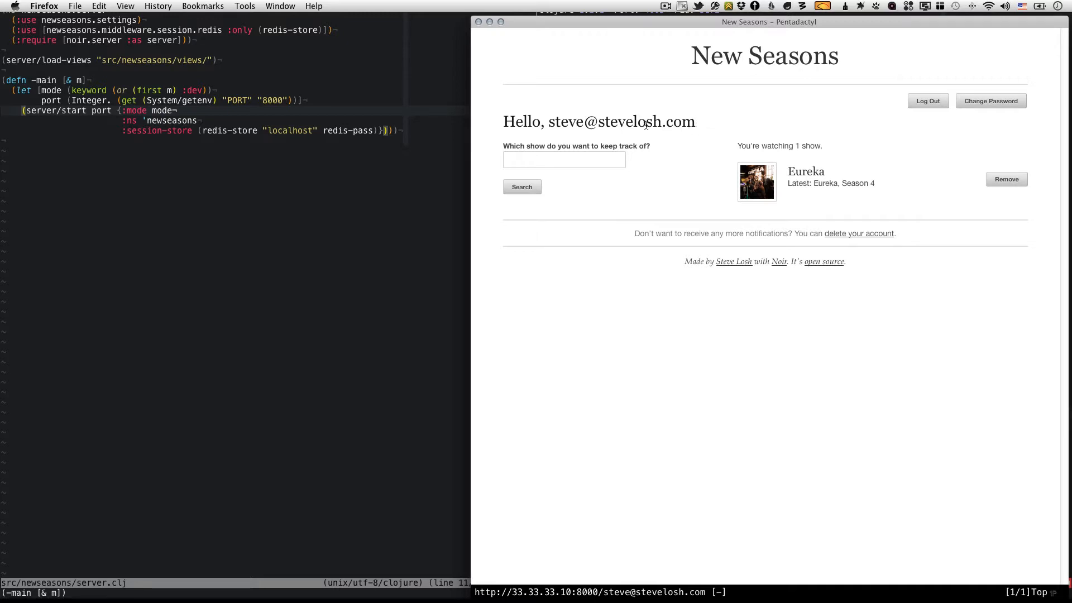
pyautogui.moveTo(245, 139)
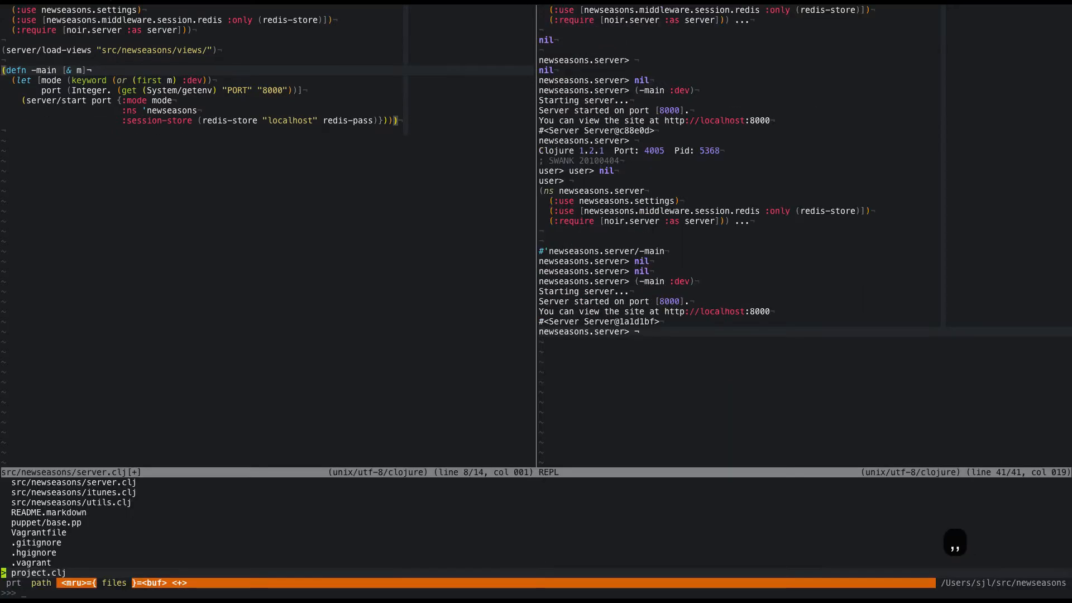
# Open models/users.clj via the finder and move to the end of the file
pyautogui.write('users')
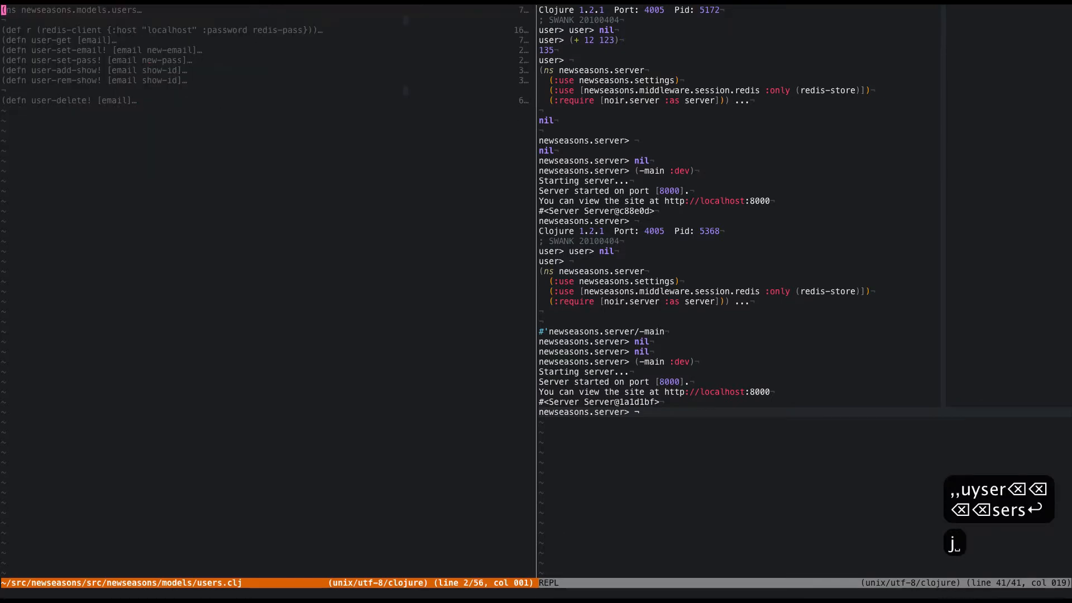
pyautogui.press('j')
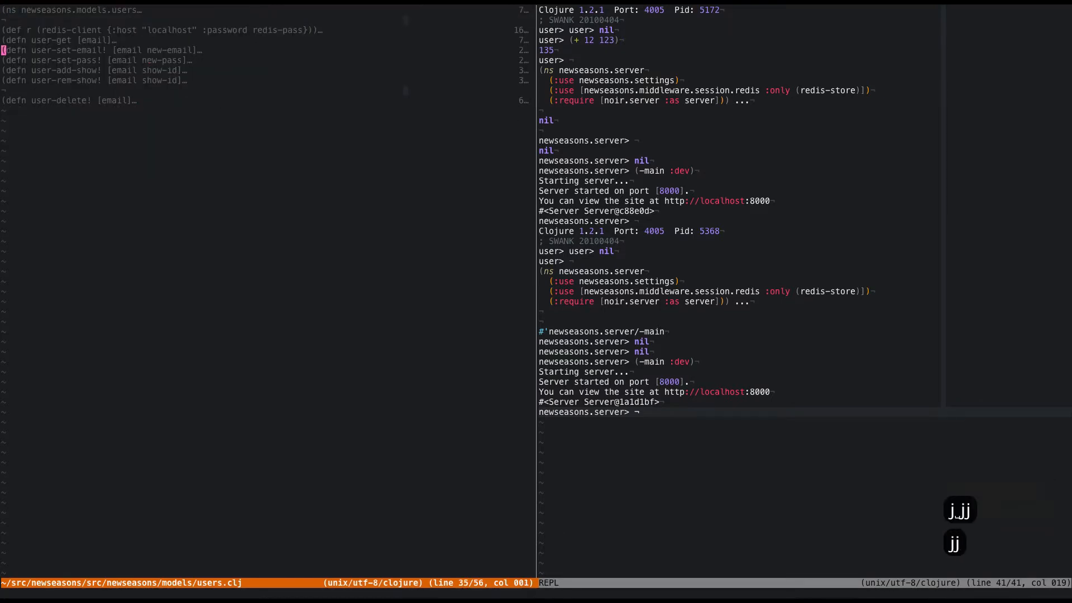
pyautogui.press('j')
pyautogui.write('; Metrics ----------------------------------------------------------------------')
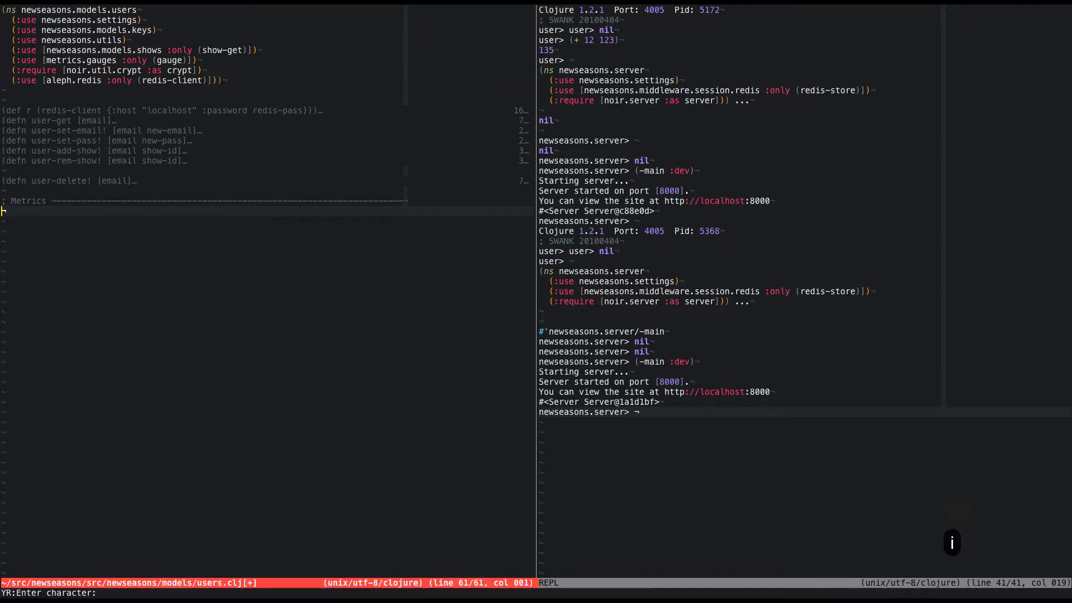
# Begin typing (def total-users (gauge "total" ...)) under the Metrics section
pyautogui.write('(')
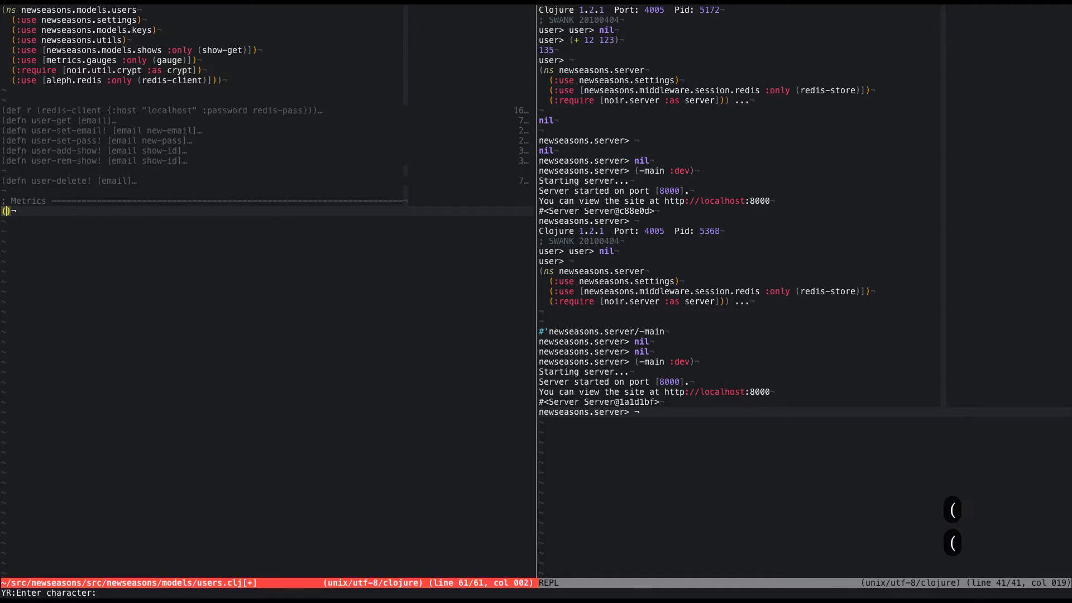
pyautogui.write('def')
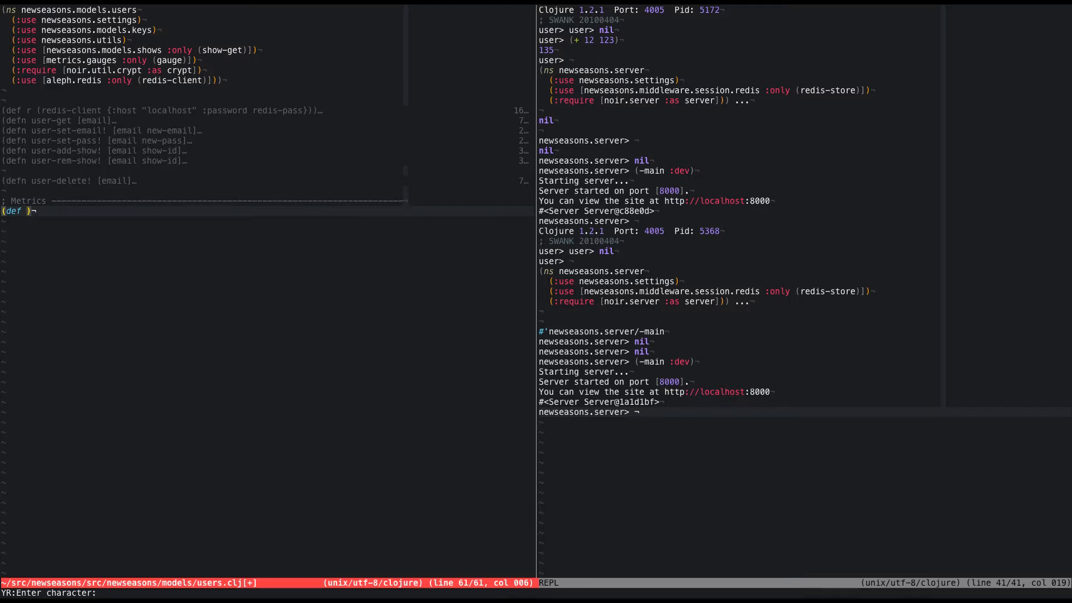
pyautogui.write('total-users (g')
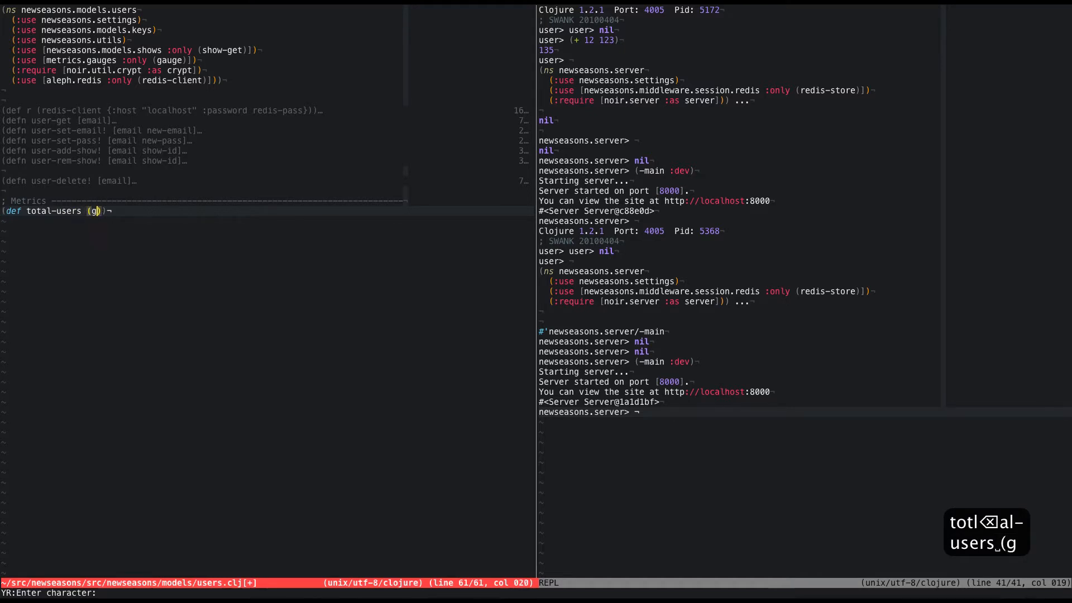
pyautogui.write('auge')
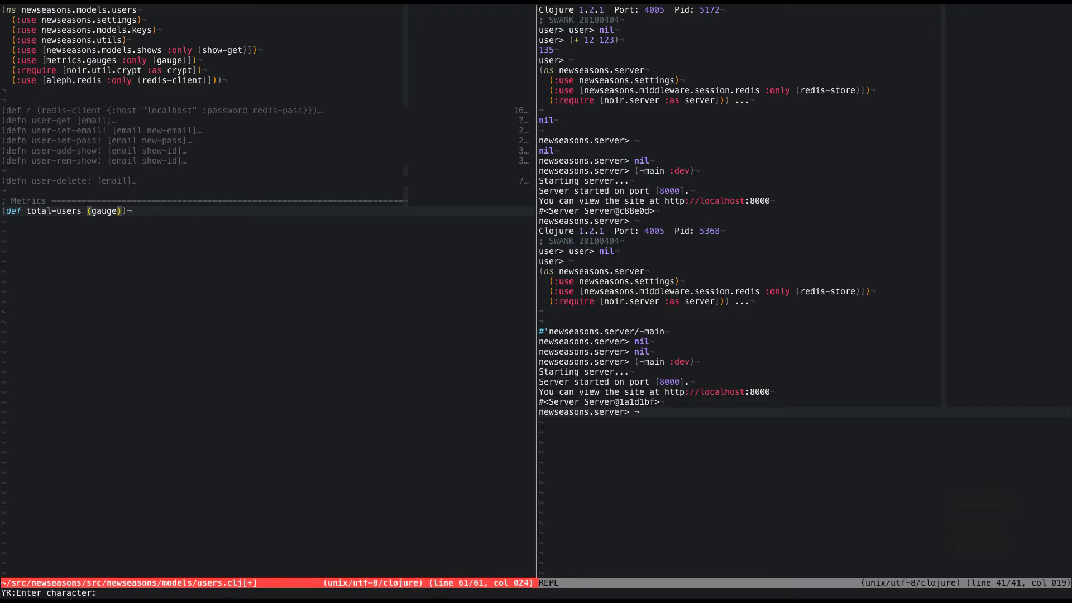
pyautogui.write('" "')
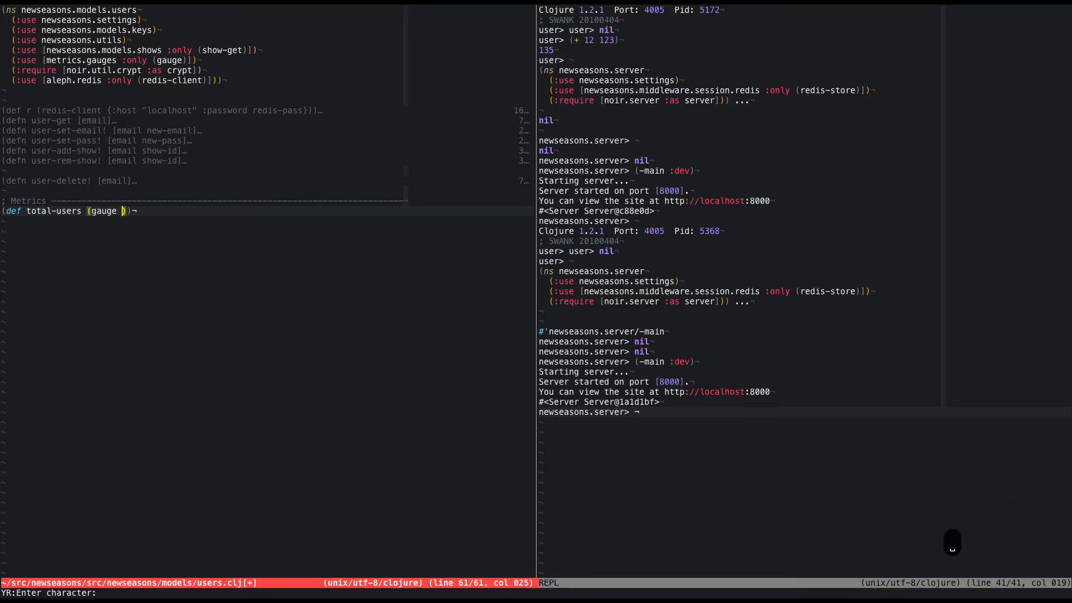
pyautogui.write('"total')
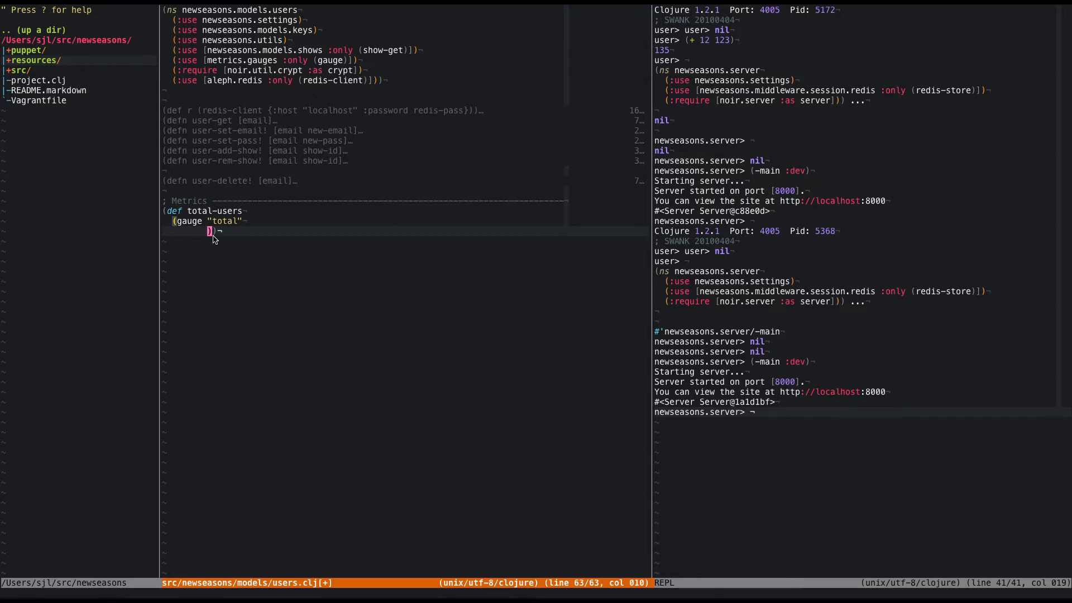
pyautogui.moveTo(235, 232)
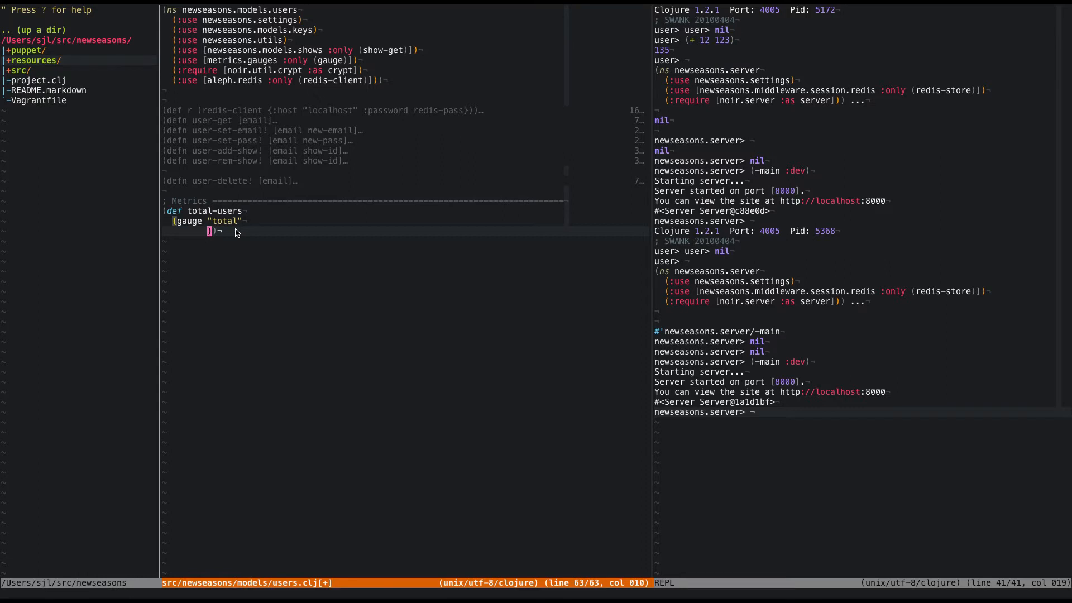
pyautogui.moveTo(259, 235)
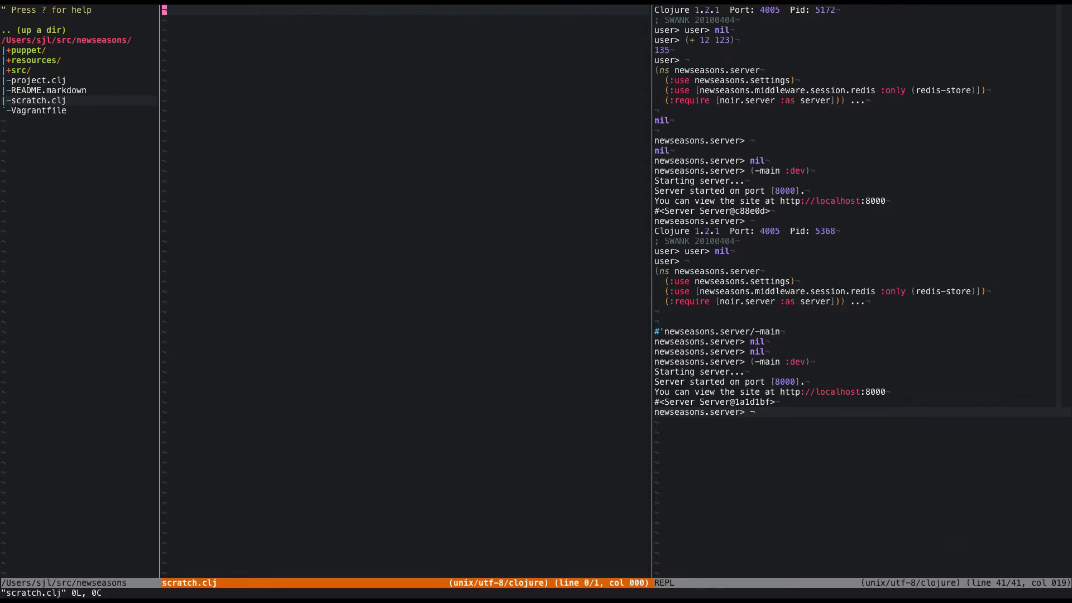
# Write (use '[metrics.gauges :only (gauge)]) and the other use forms in scratch.clj
pyautogui.write('(')
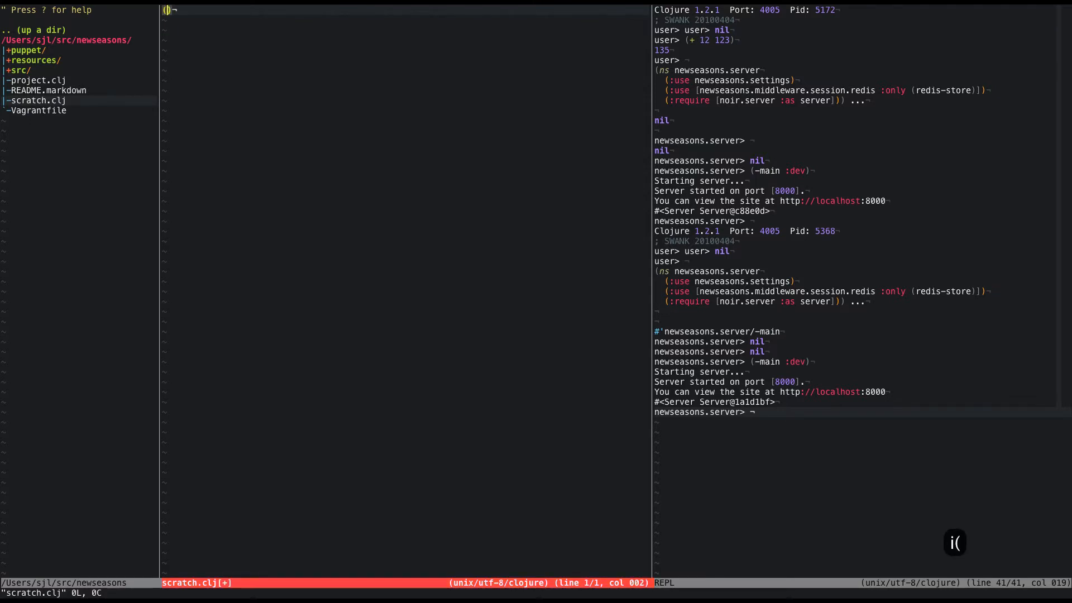
pyautogui.write('use')
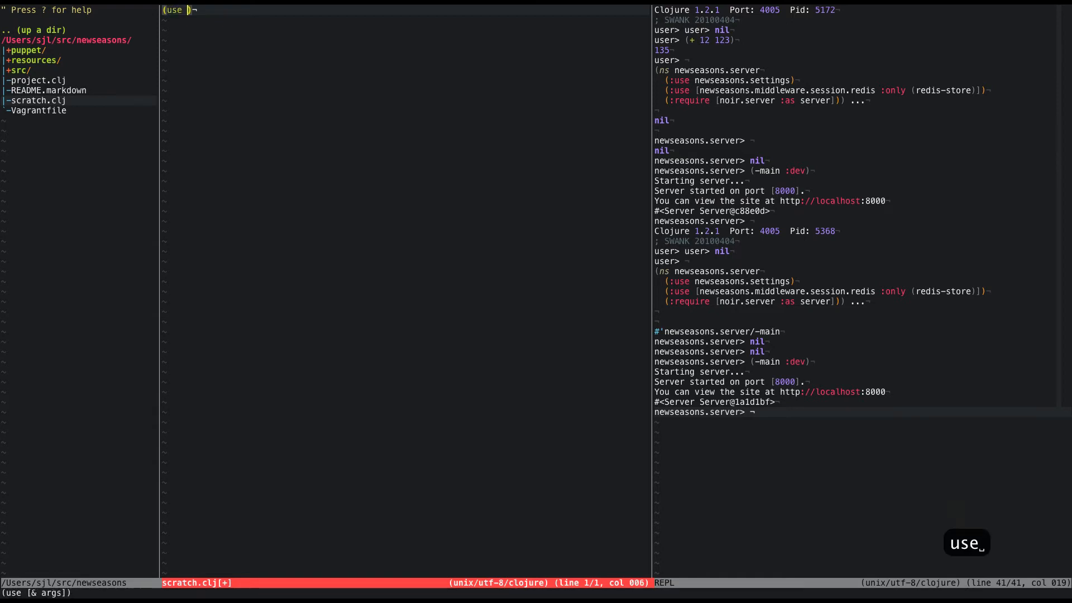
pyautogui.write("'[")
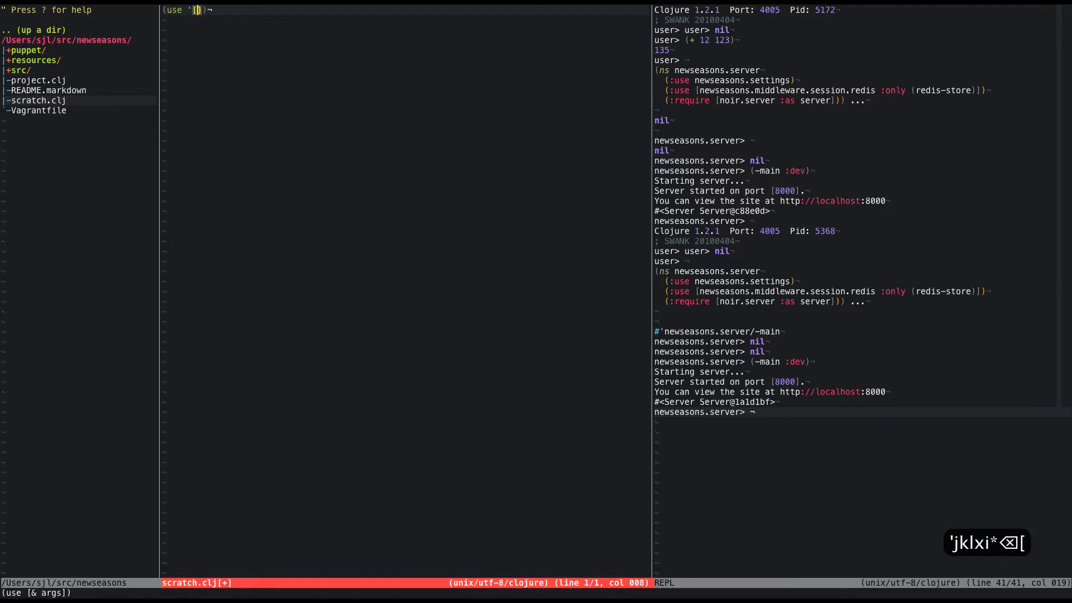
pyautogui.write('metrics.')
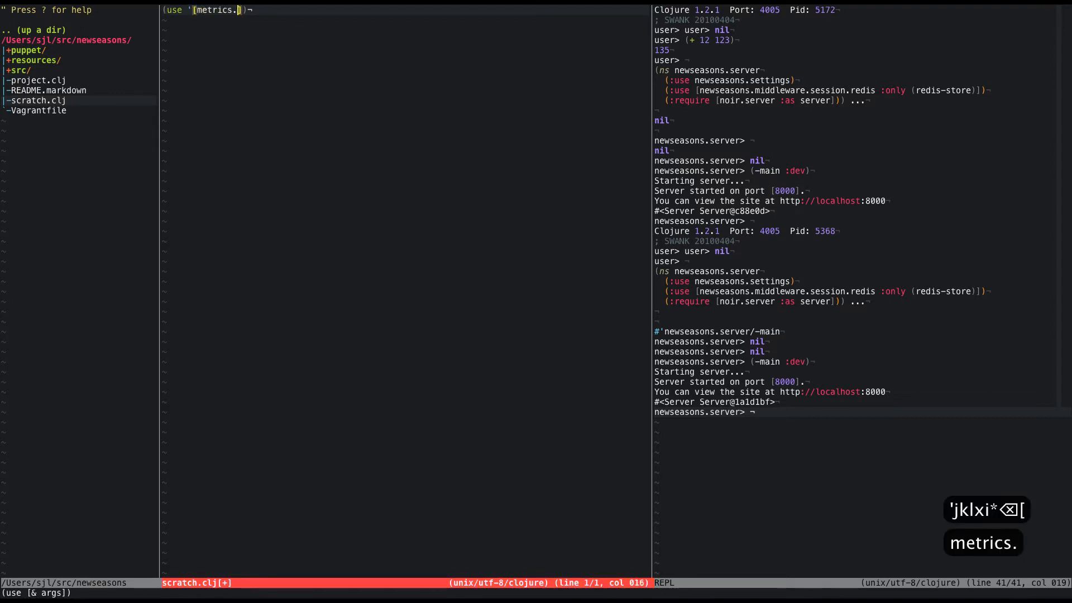
pyautogui.write('gauges :onl')
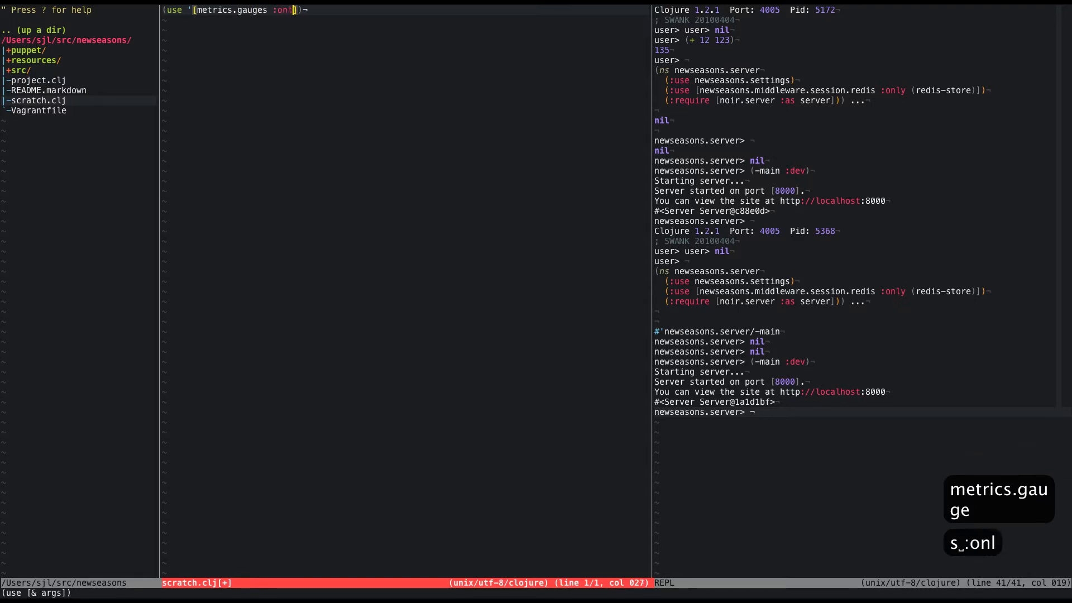
pyautogui.write('only (gauge')
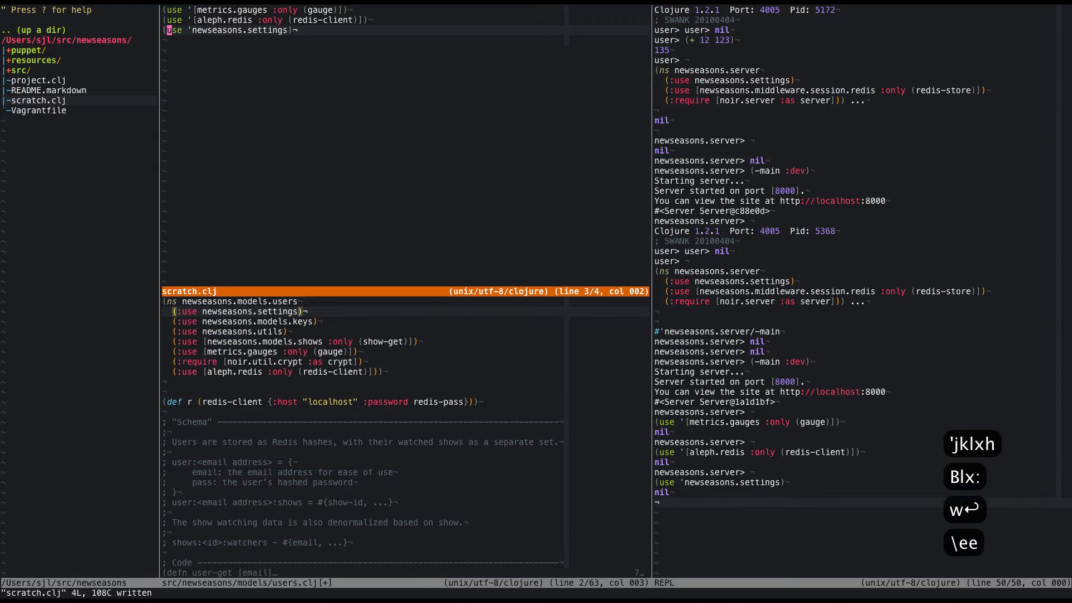
# Evaluate the Redis connection r in the REPL and scroll down to user-get
pyautogui.press('j')
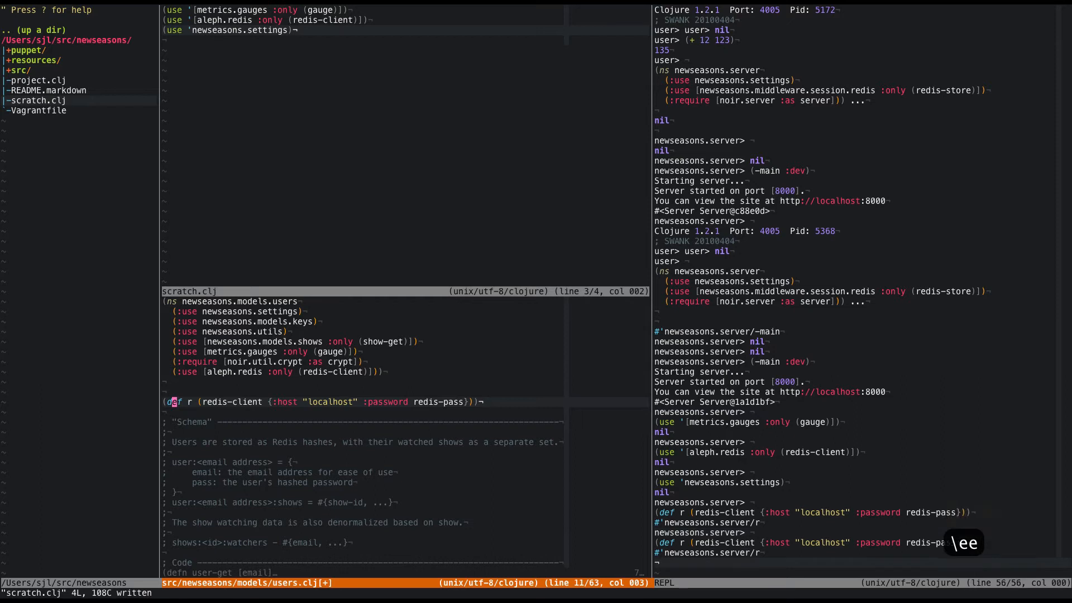
pyautogui.press('Return')
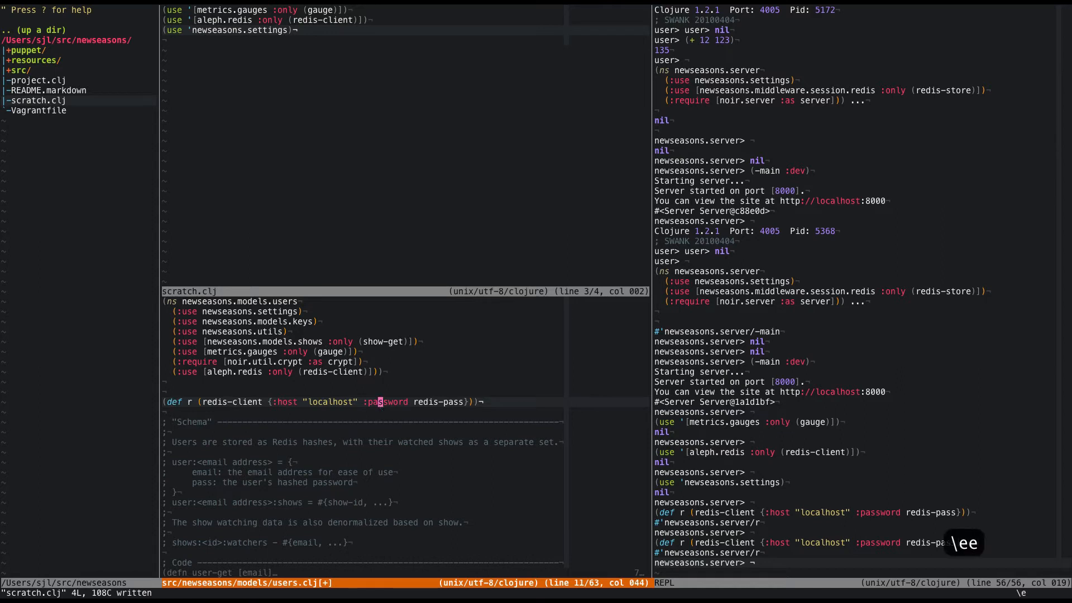
pyautogui.scroll(-3)
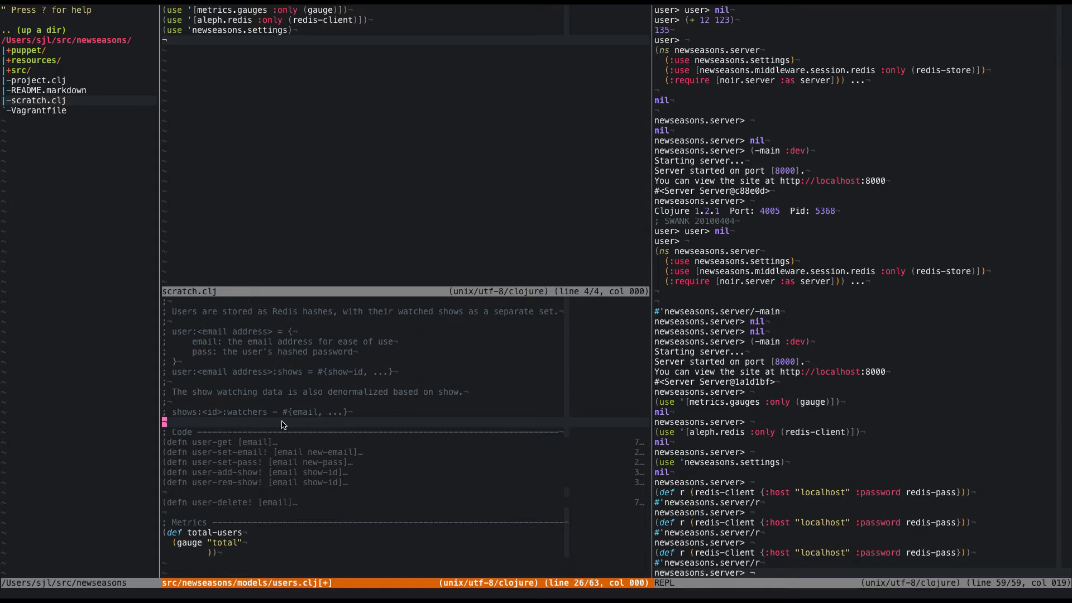
pyautogui.moveTo(189, 315)
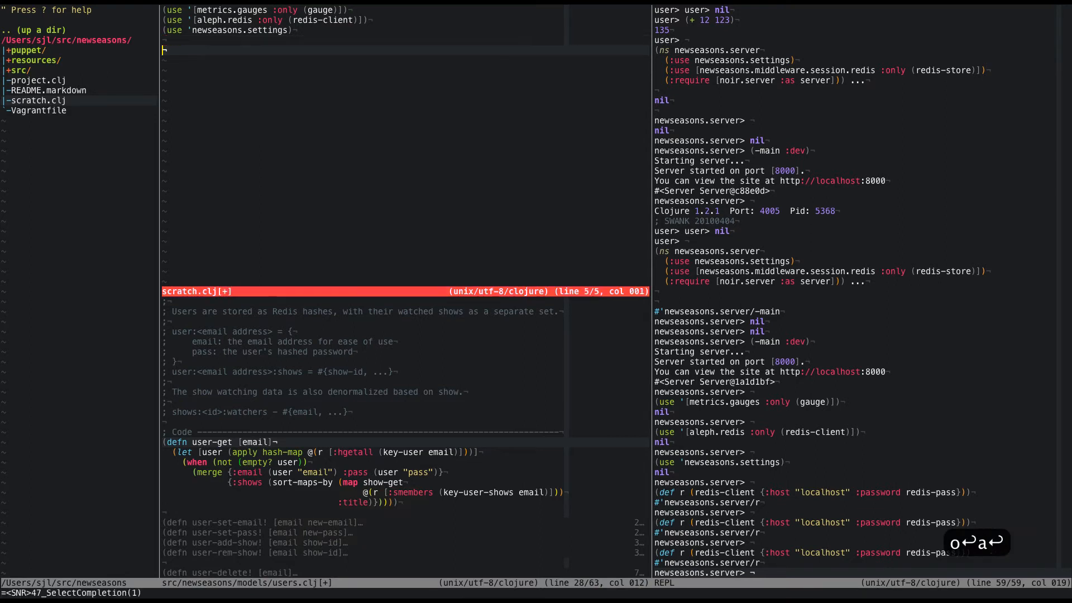
# Write and evaluate the Redis keys query @(r [:keys "*"]) in scratch.clj
pyautogui.write('@')
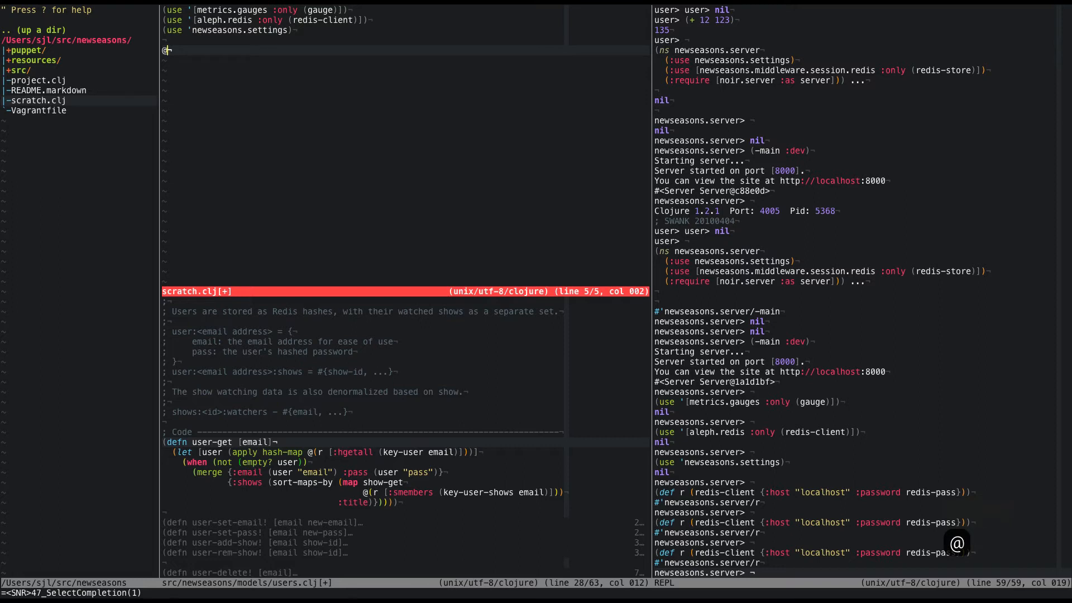
pyautogui.write('(')
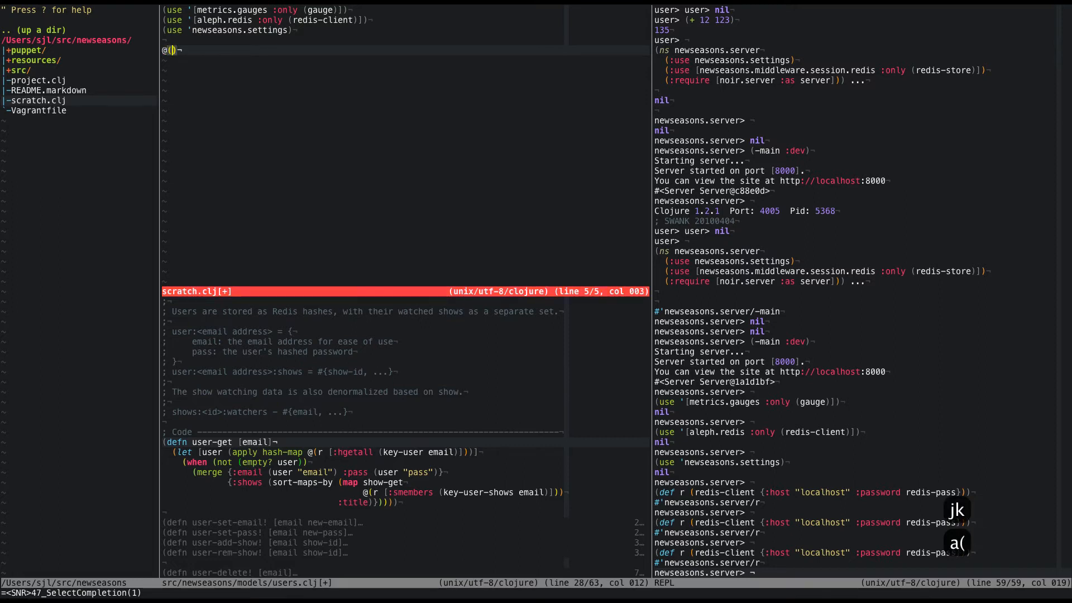
pyautogui.write('r')
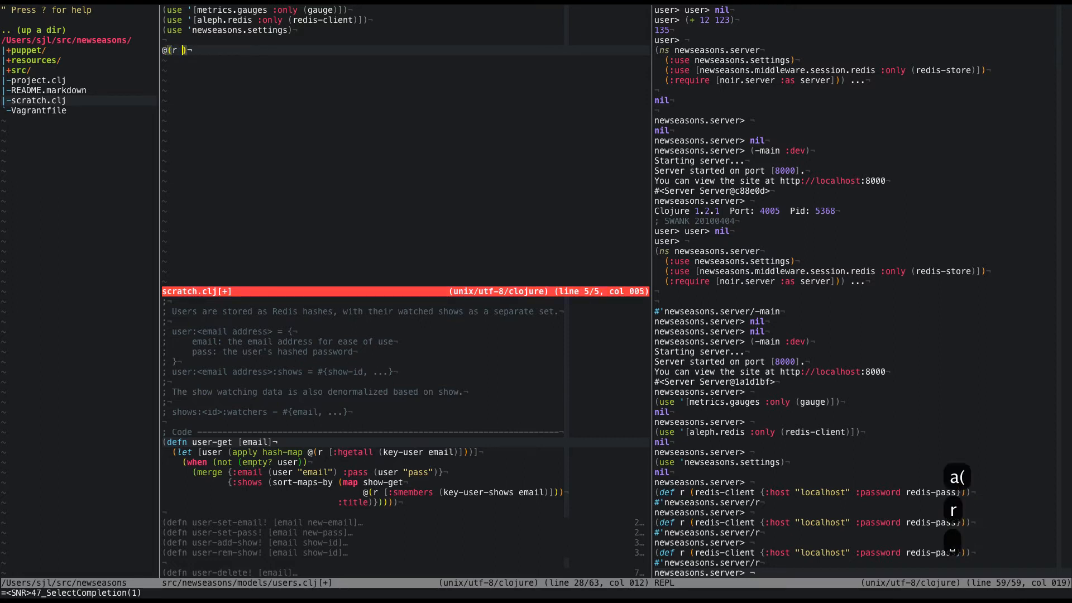
pyautogui.write('[:keys "*')
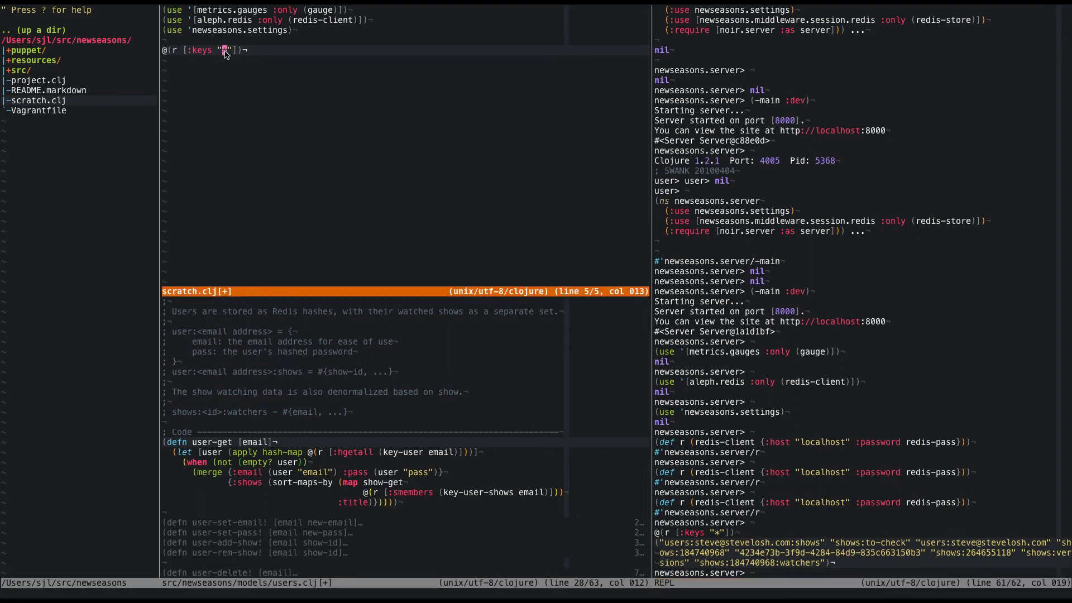
# Narrow the keys pattern to "users:*" and then "users:*:shows"
pyautogui.write('users:&')
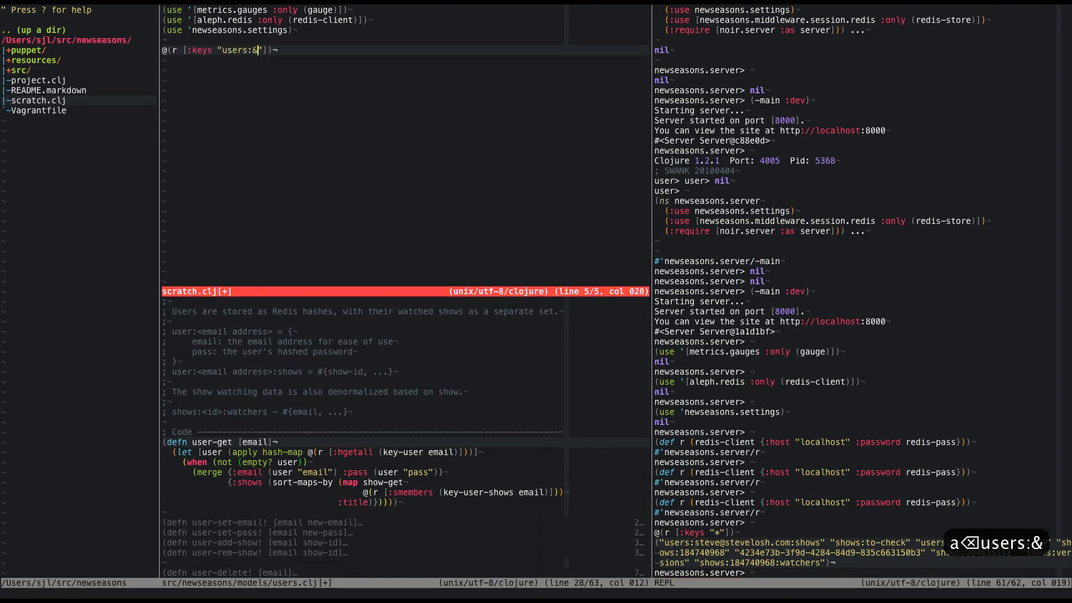
pyautogui.write('*')
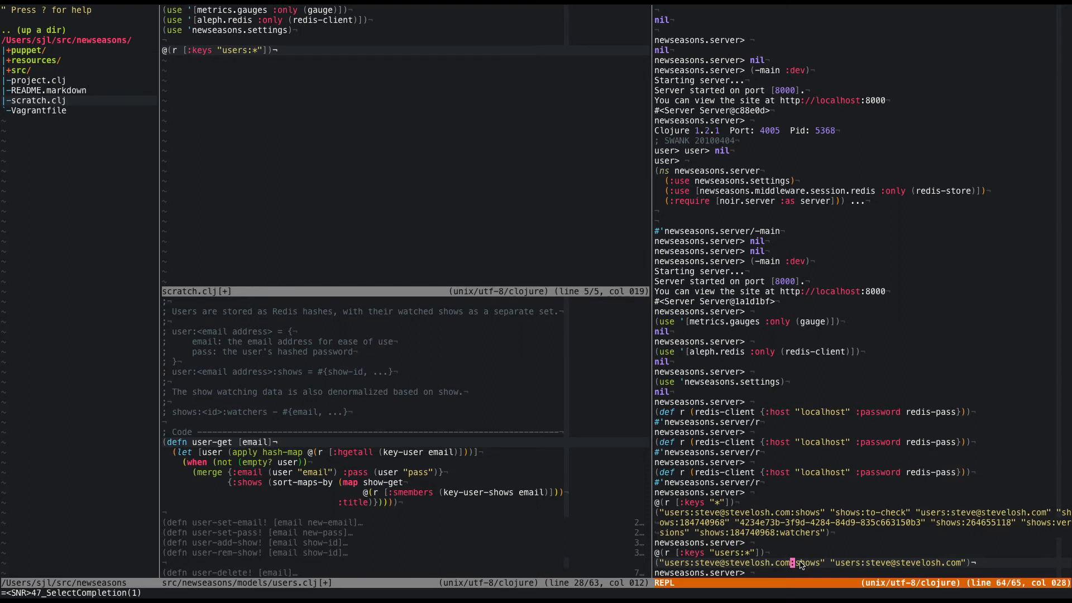
pyautogui.moveTo(865, 564)
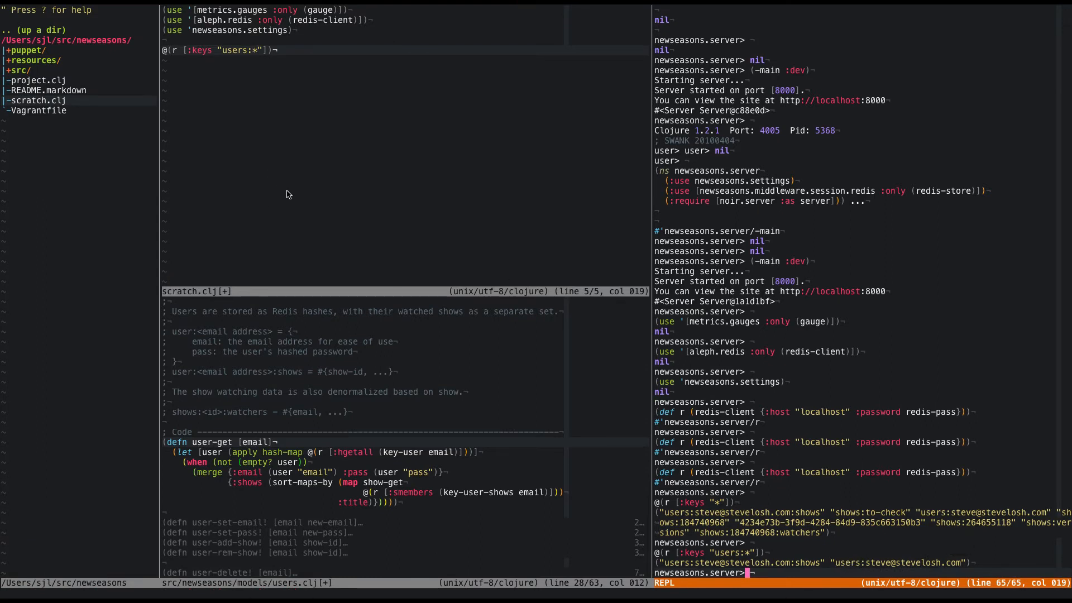
pyautogui.write(':')
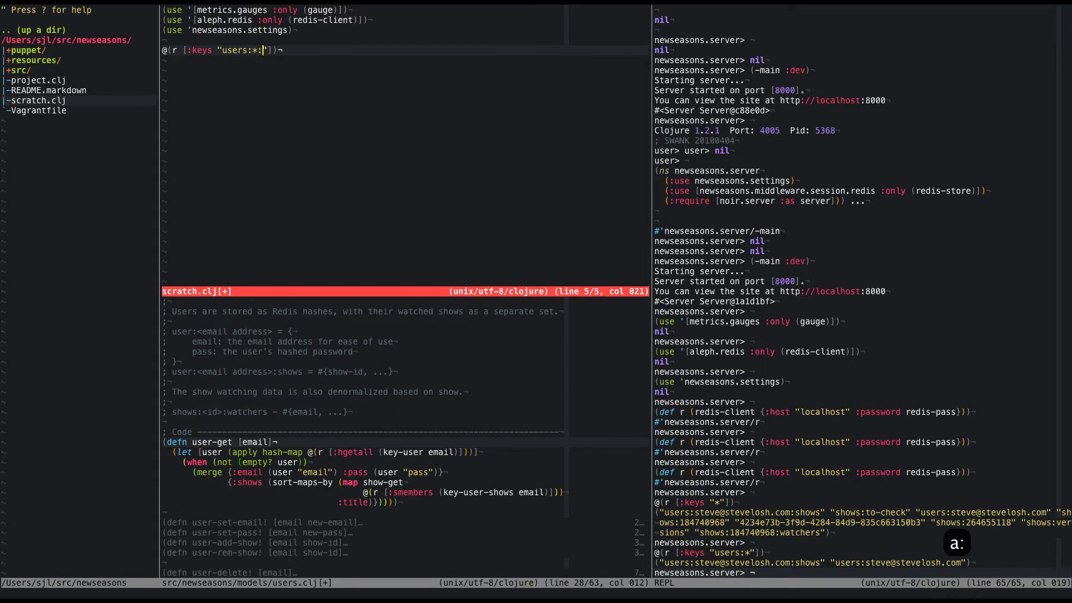
pyautogui.write('shows')
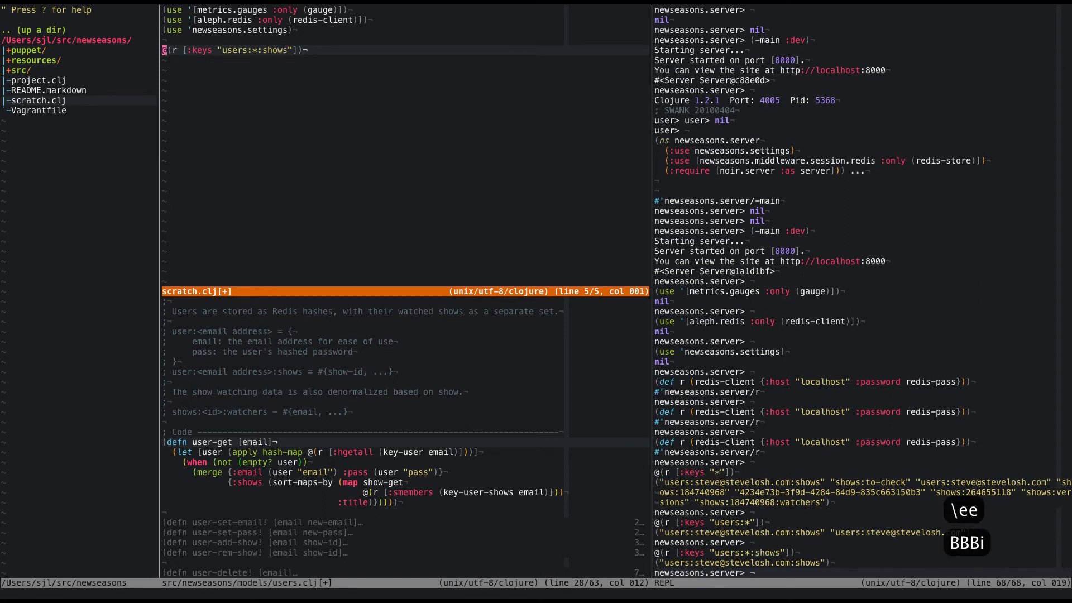
# Wrap the users:*:shows query in (count ...) and use it as the gauge body
pyautogui.write('(count @(r [:keys "users:*:shows"])))')
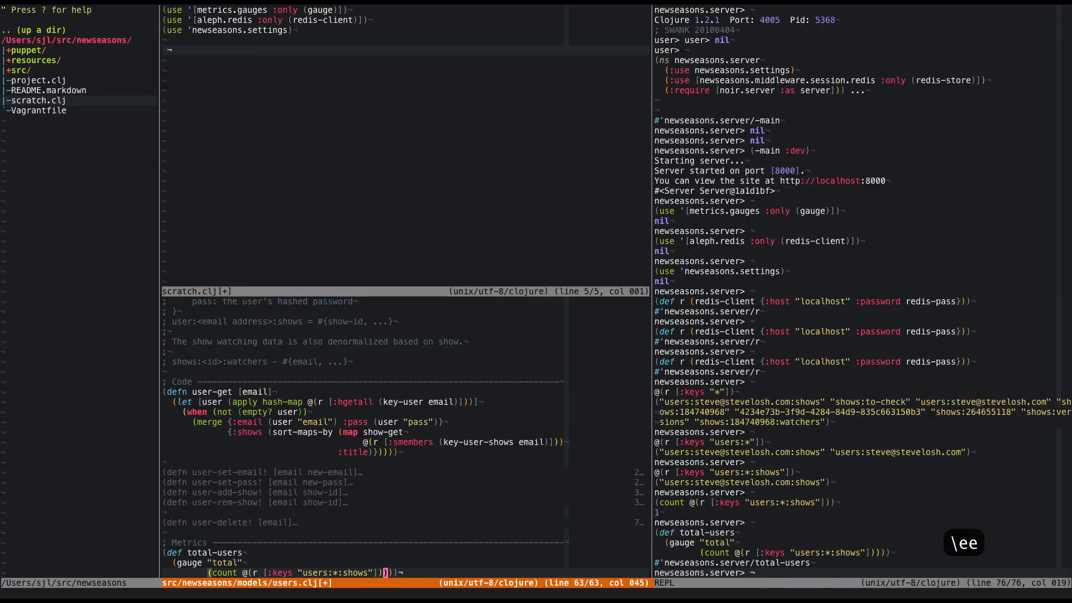
pyautogui.moveTo(707, 539)
pyautogui.write('(')
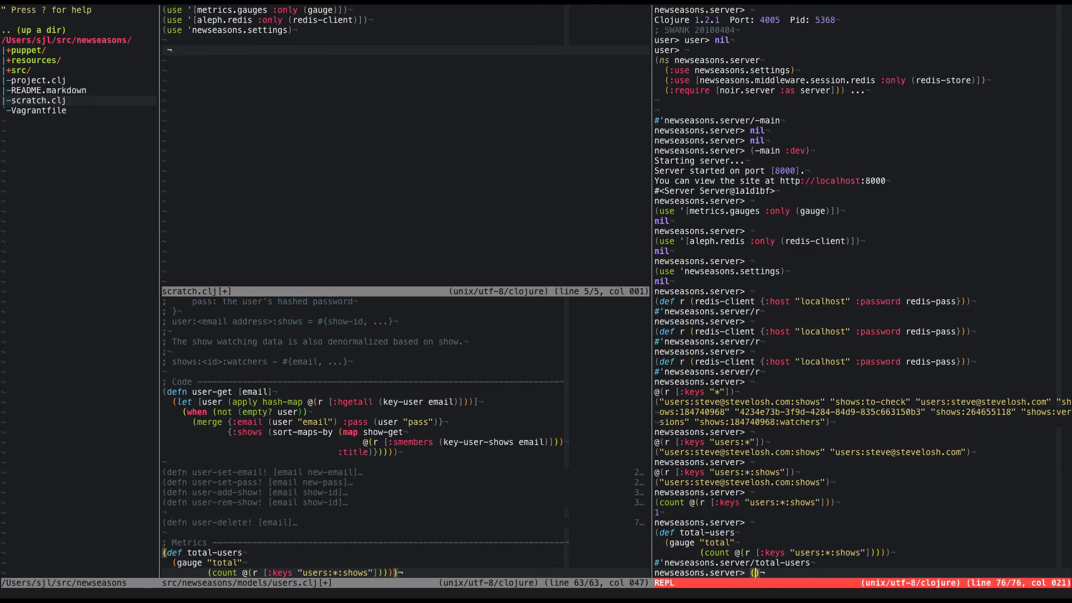
# Load metrics.core and run (report-to-console 4) in the REPL
pyautogui.write('use')
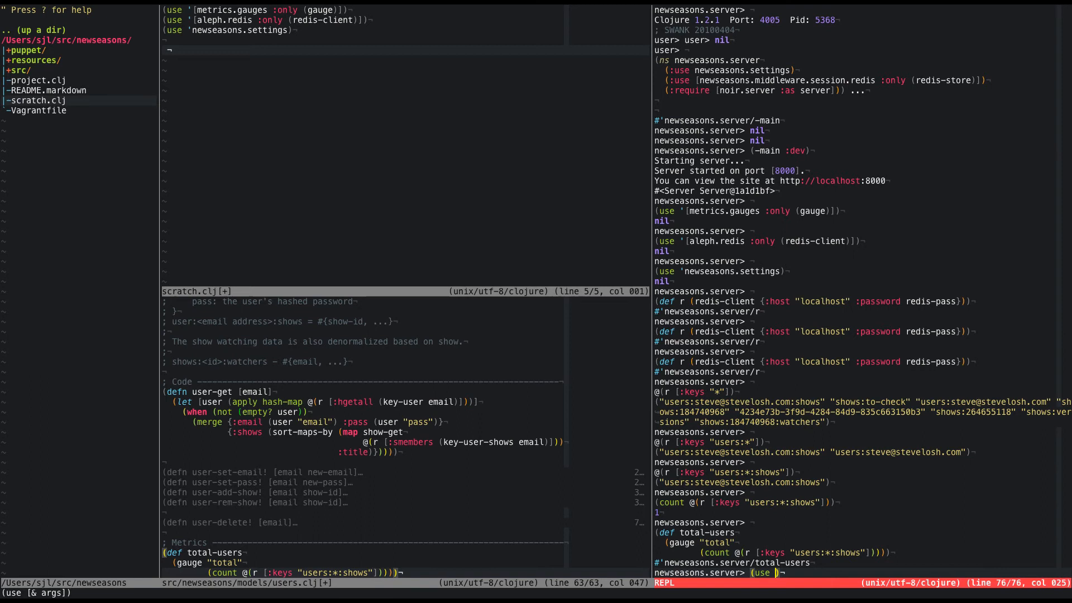
pyautogui.write('m')
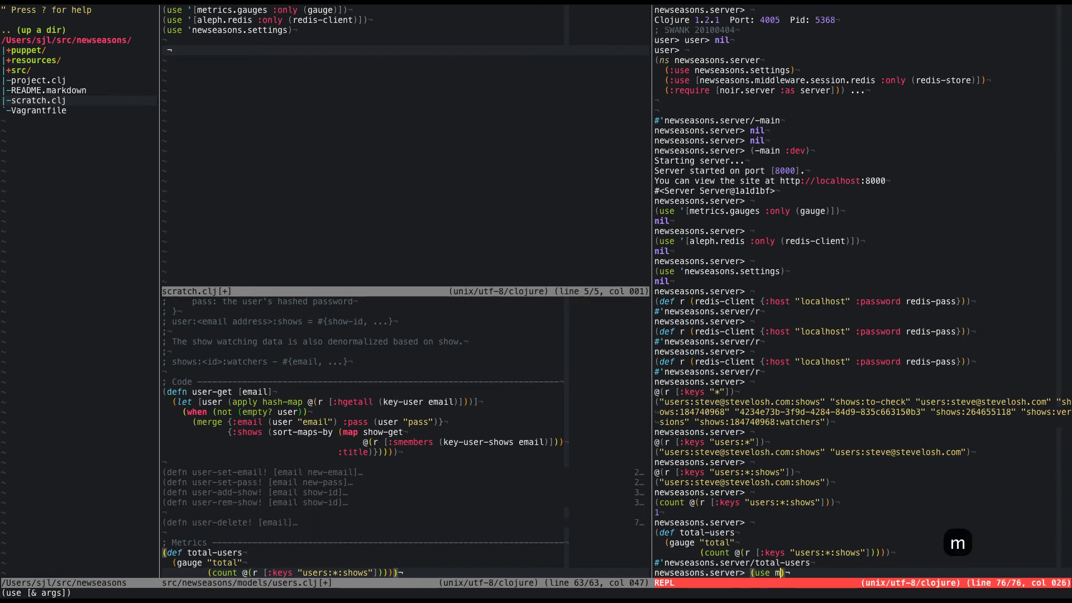
pyautogui.write('etrics.core')
pyautogui.write('(')
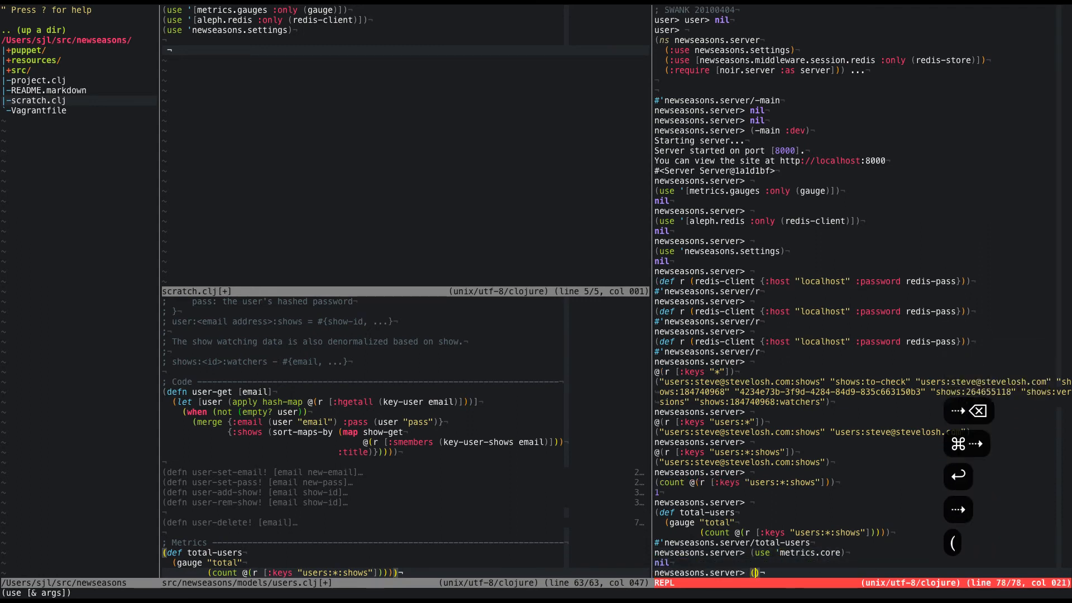
pyautogui.write('report-to-console 4')
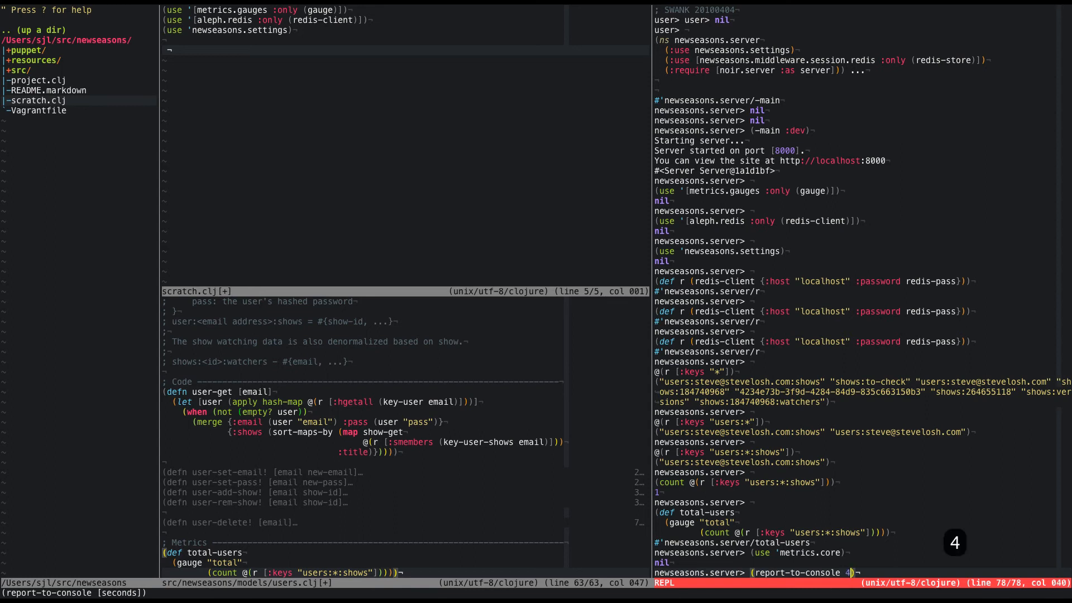
pyautogui.press('Return')
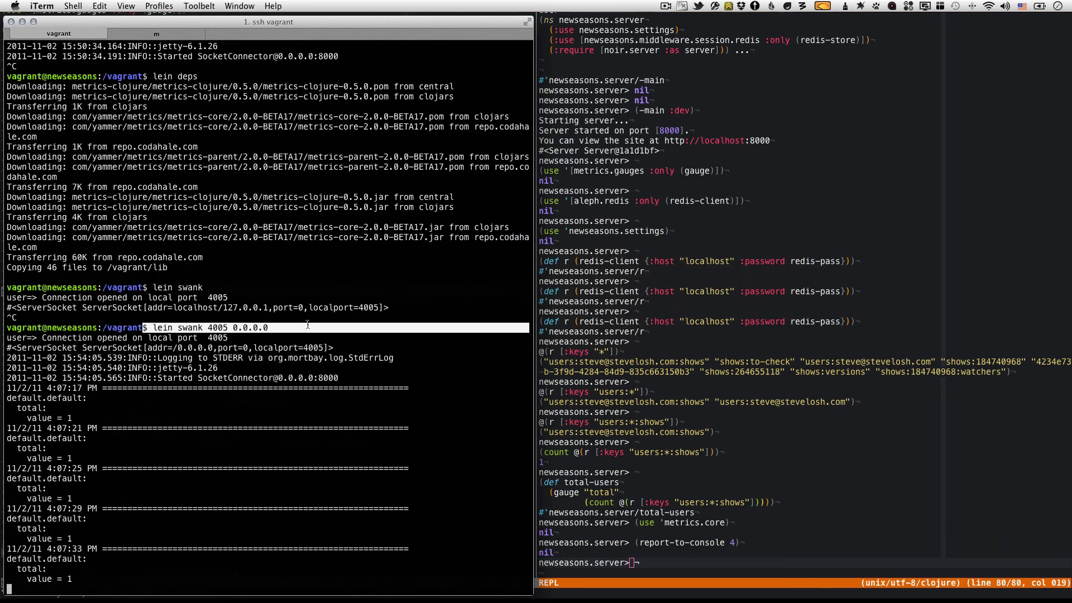
# Change the gauge name string from "total" to "total-users" and save users.clj
pyautogui.scroll(-3)
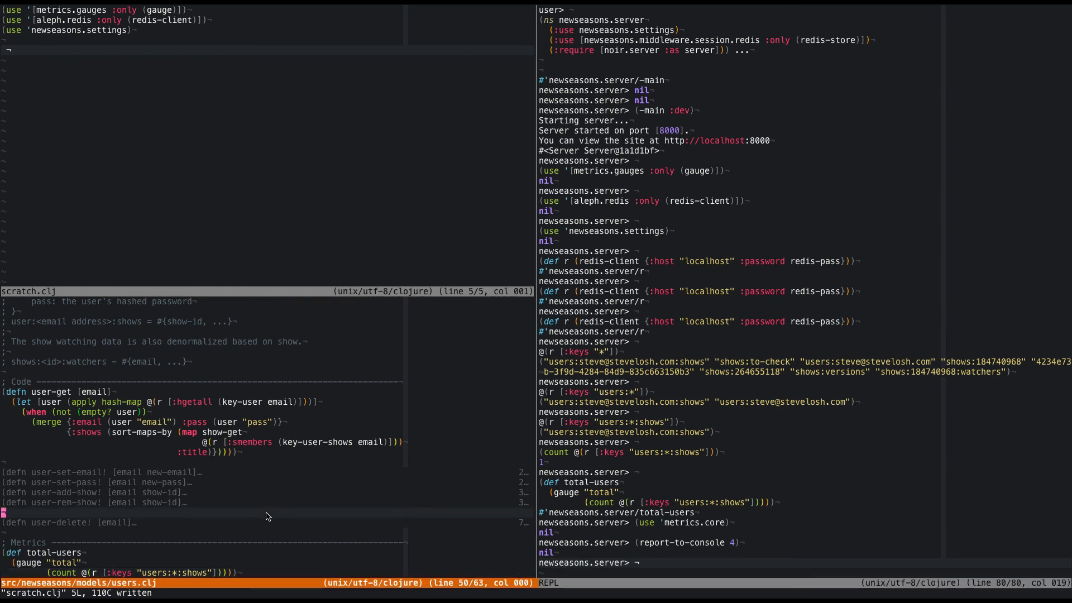
pyautogui.scroll(-3)
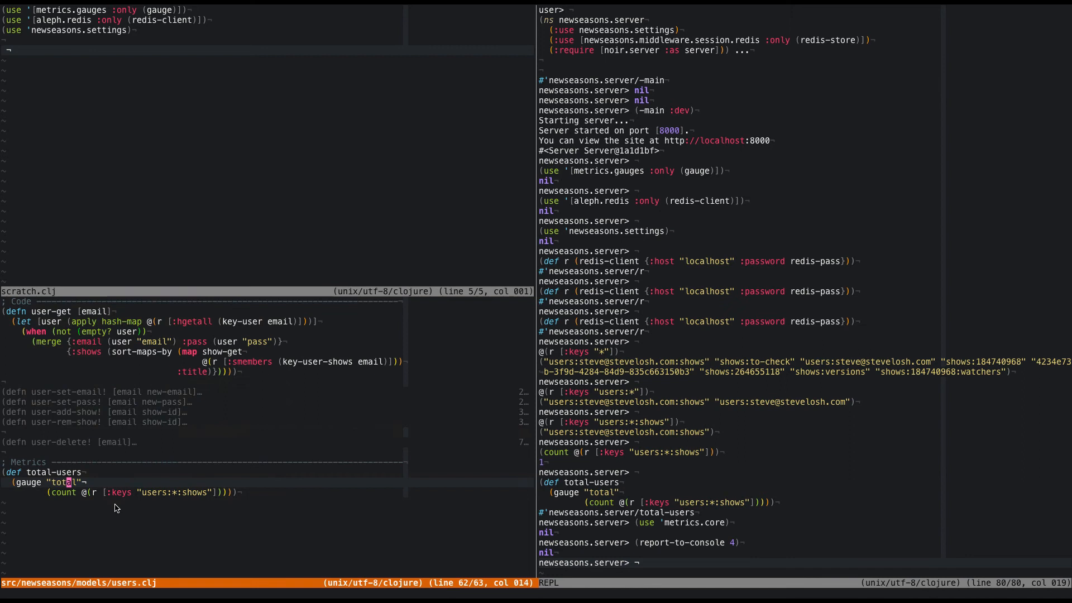
pyautogui.write('-')
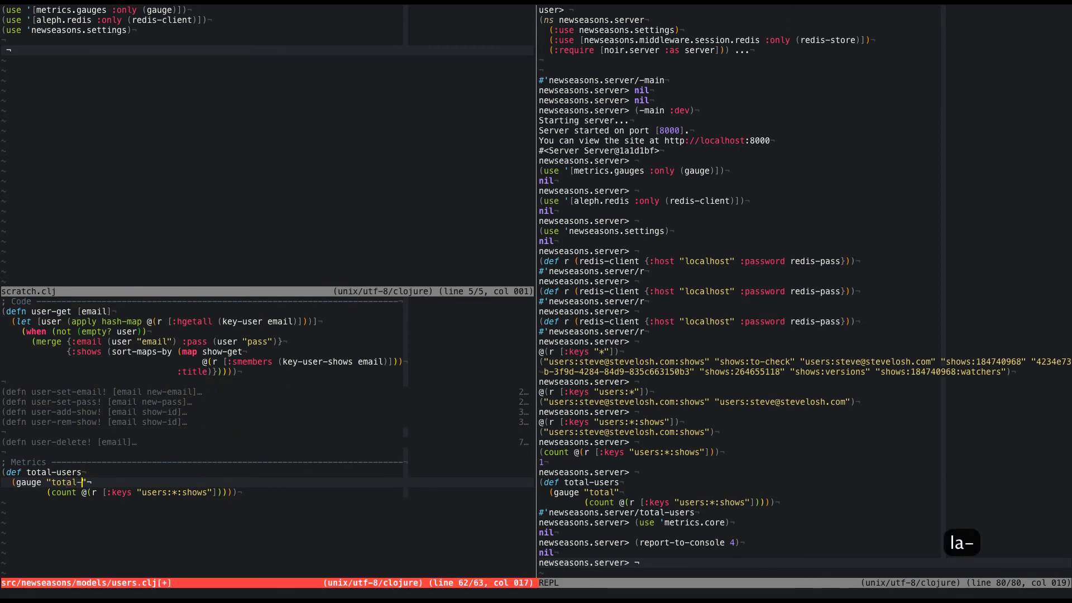
pyautogui.write('users')
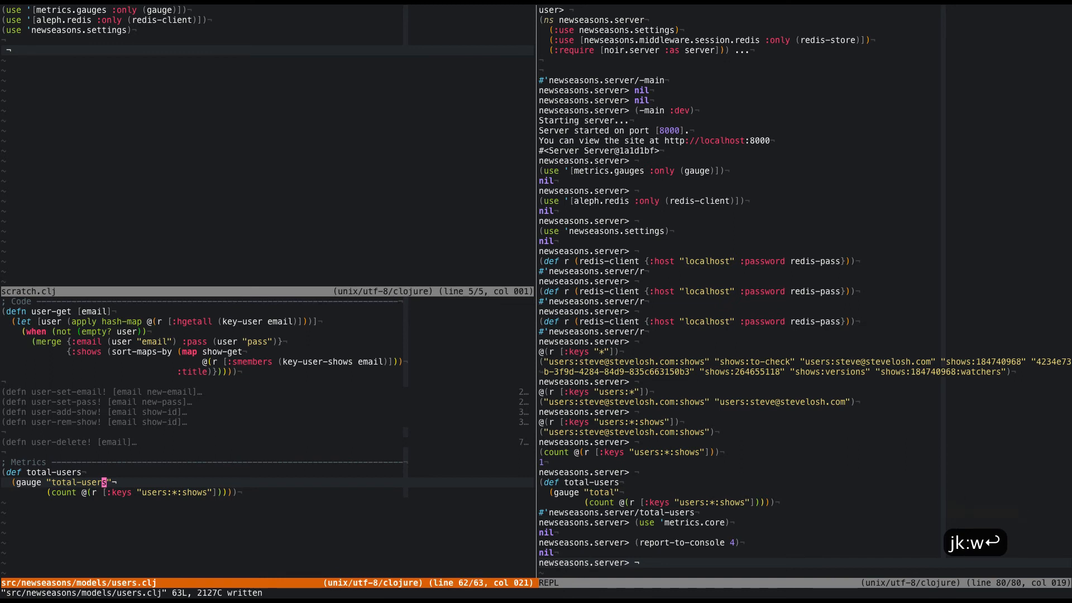
# Start a (remove REPL form, erase it, and switch applications
pyautogui.write('(')
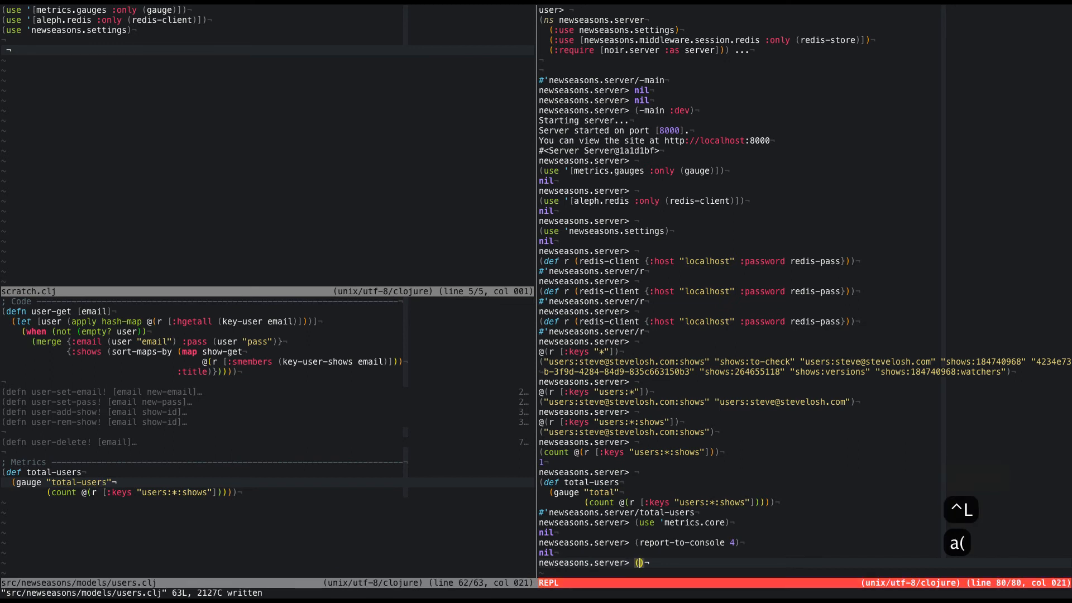
pyautogui.write('remove')
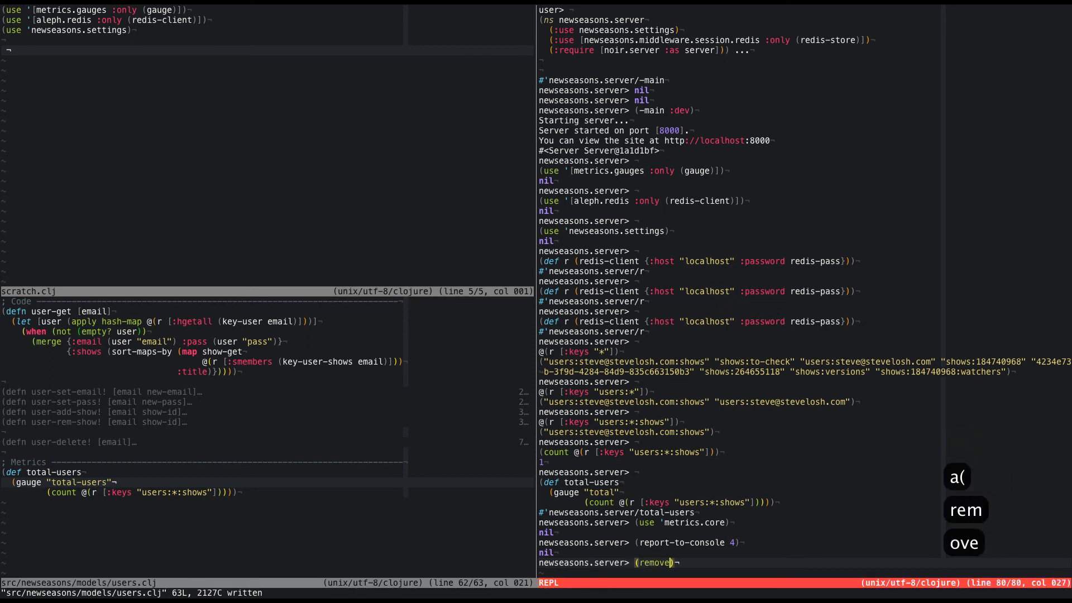
pyautogui.press('backspace')
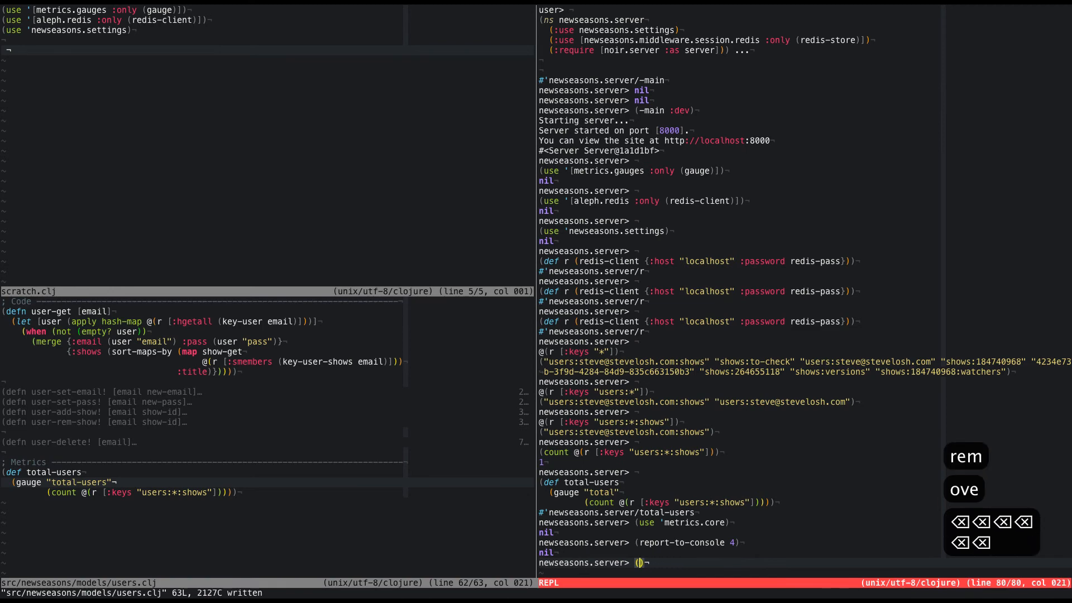
pyautogui.press('cmd+tab')
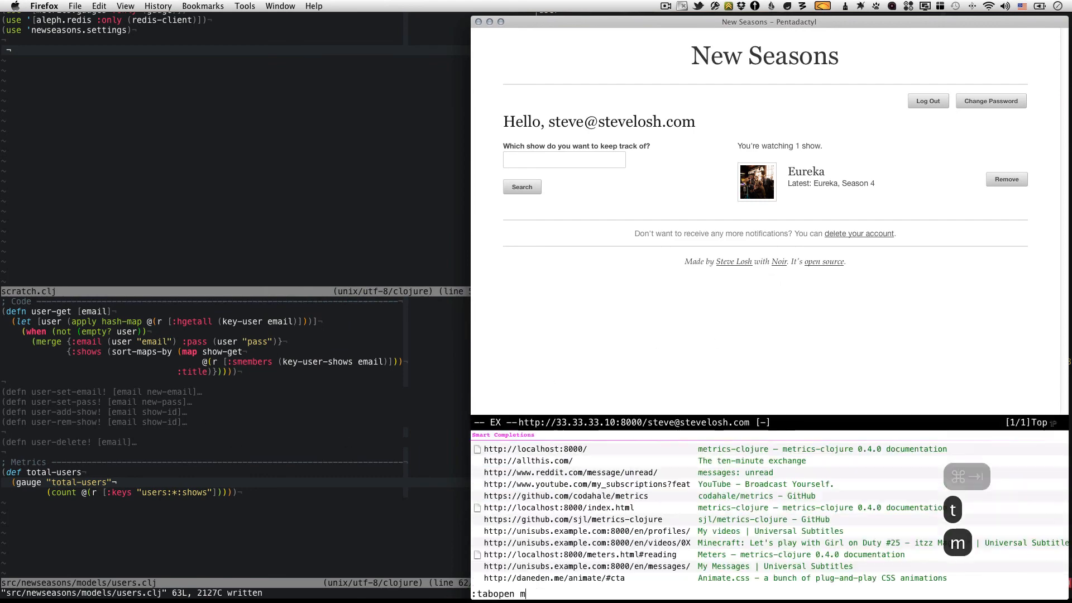
# Open metrics-clojure.rtfd.org in a new tab and jump to the Removing Metrics section
pyautogui.write('etrics-clojure.rtfd')
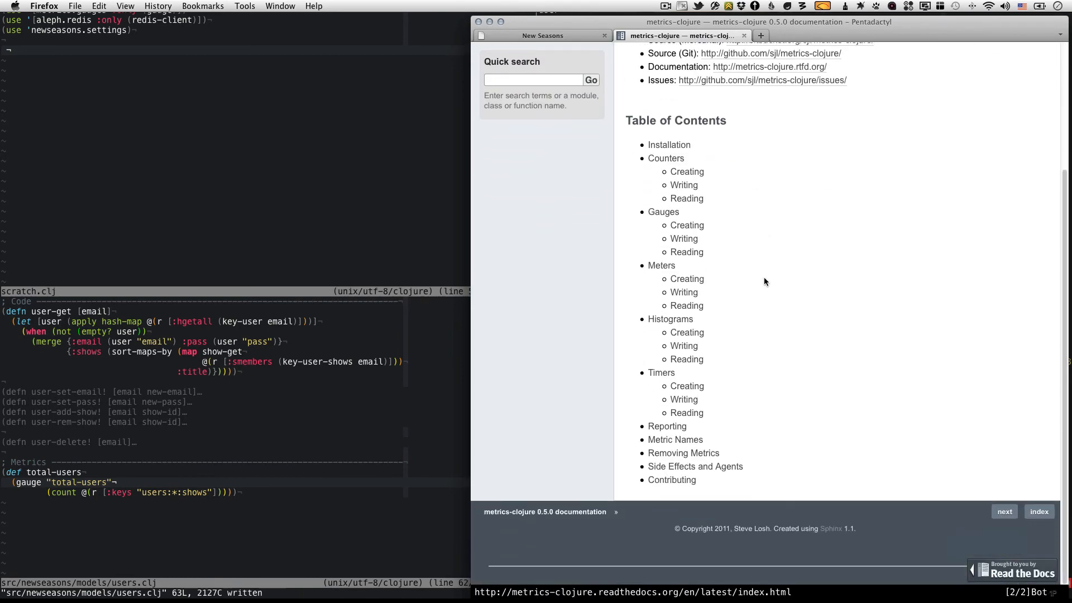
pyautogui.click(682, 453)
pyautogui.write('(remove-metric')
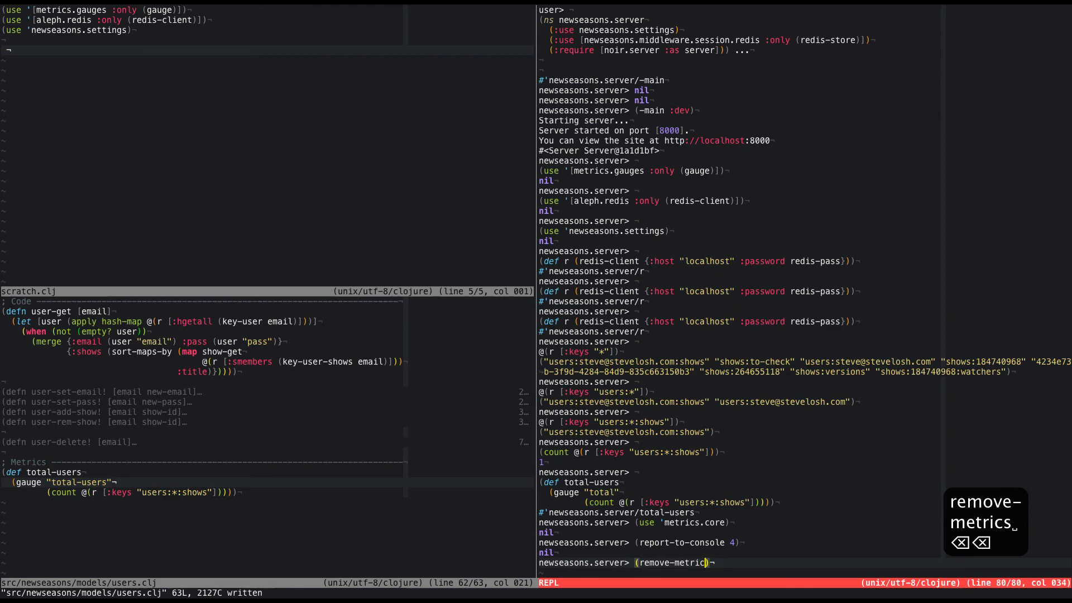
# Evaluate (remove-metric "total") in the REPL
pyautogui.write('"total"')
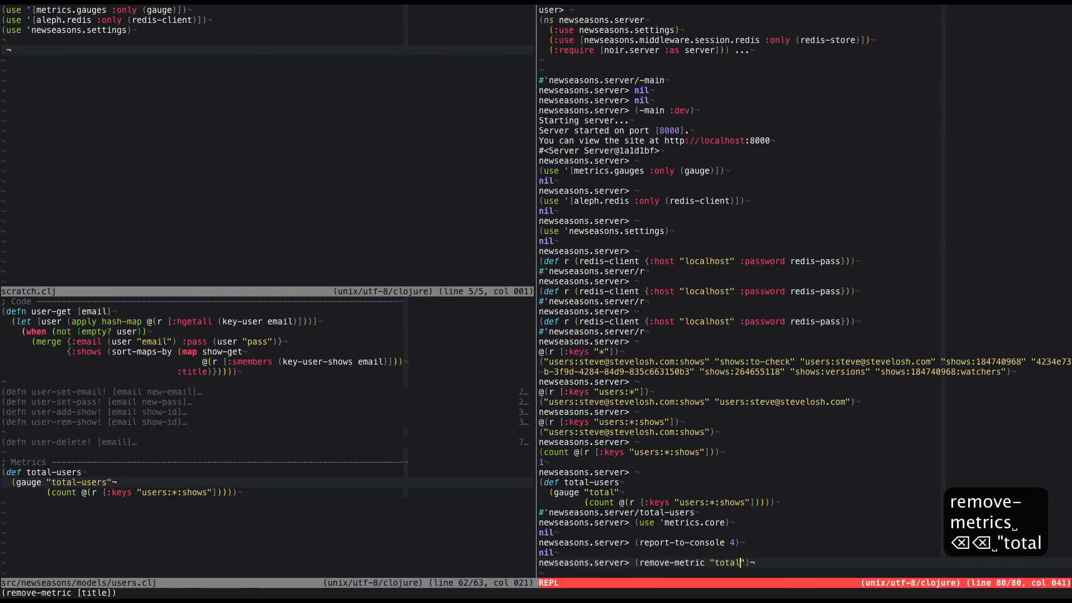
pyautogui.press('cmd+tab')
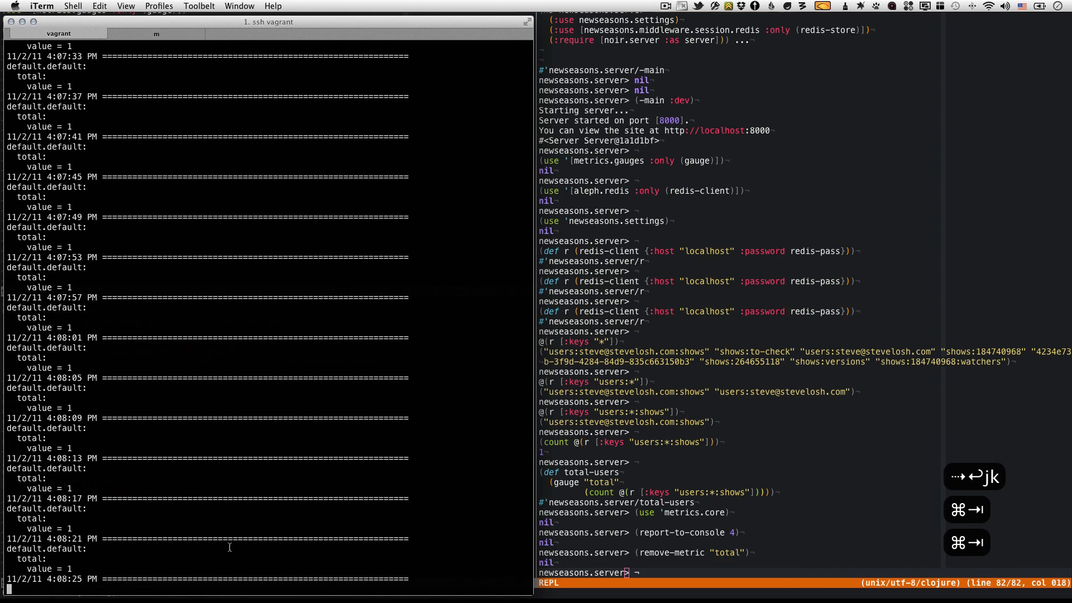
pyautogui.moveTo(288, 521)
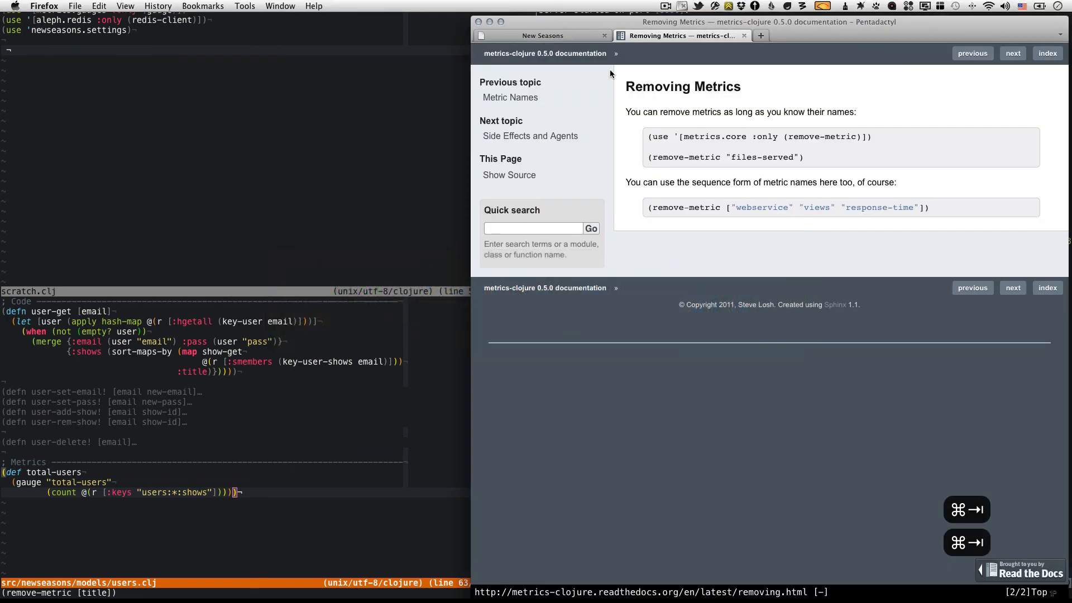
# Return to the New Seasons tab and sign up a new user with email and password
pyautogui.click(542, 35)
pyautogui.write('o')
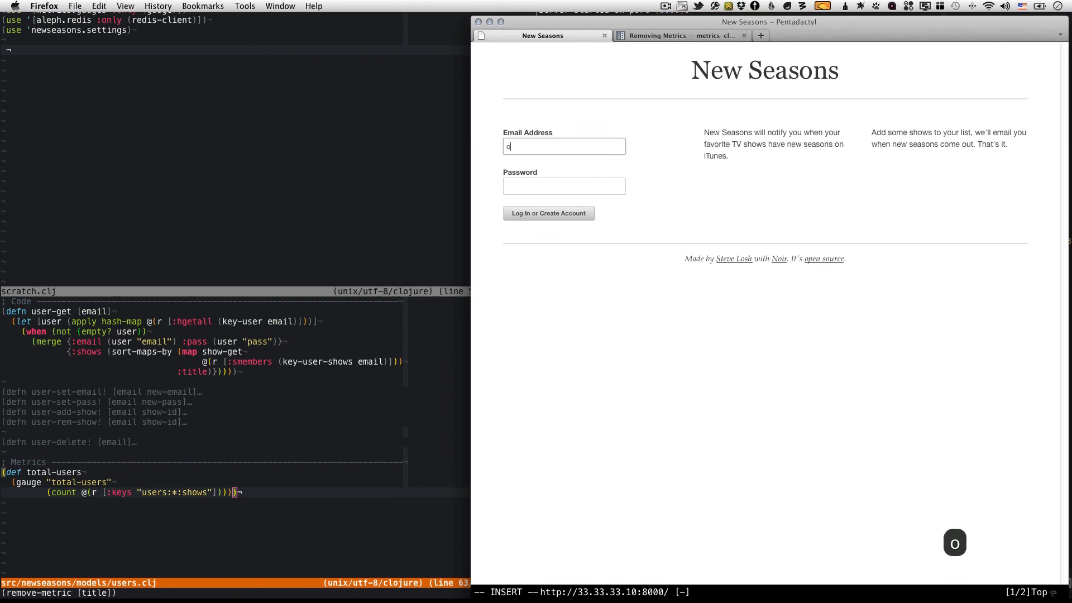
pyautogui.write('@gai.')
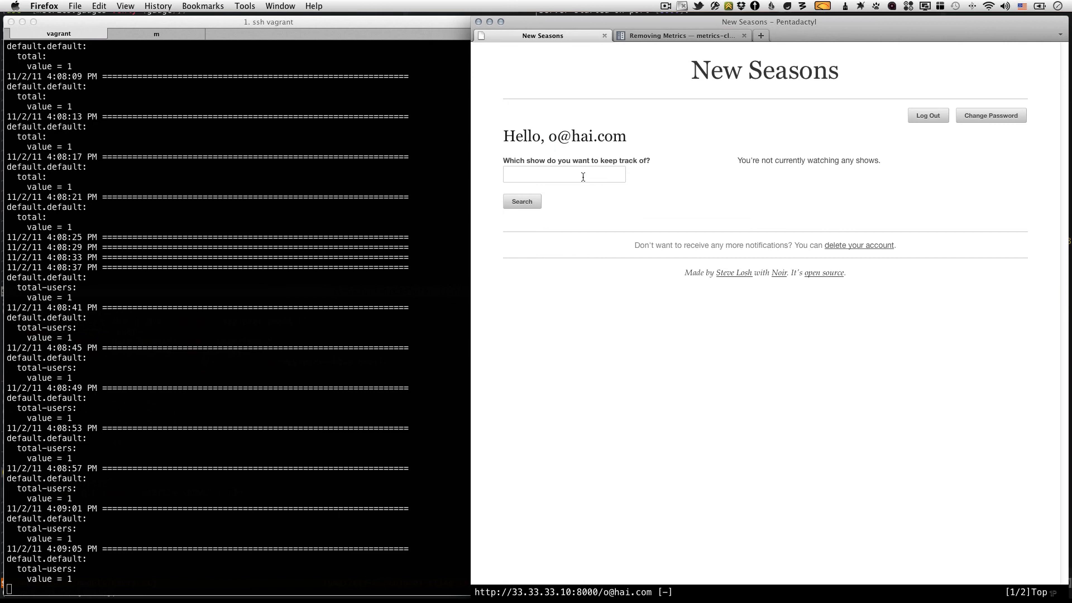
# Search for "bones" and add Bones to the new user's show list
pyautogui.click(563, 174)
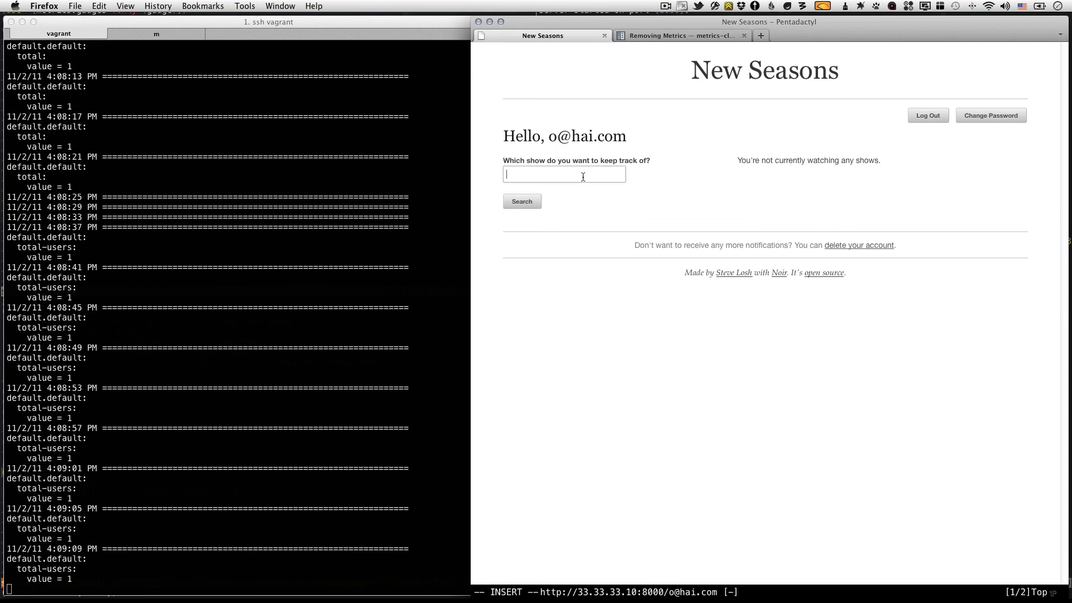
pyautogui.write('bones')
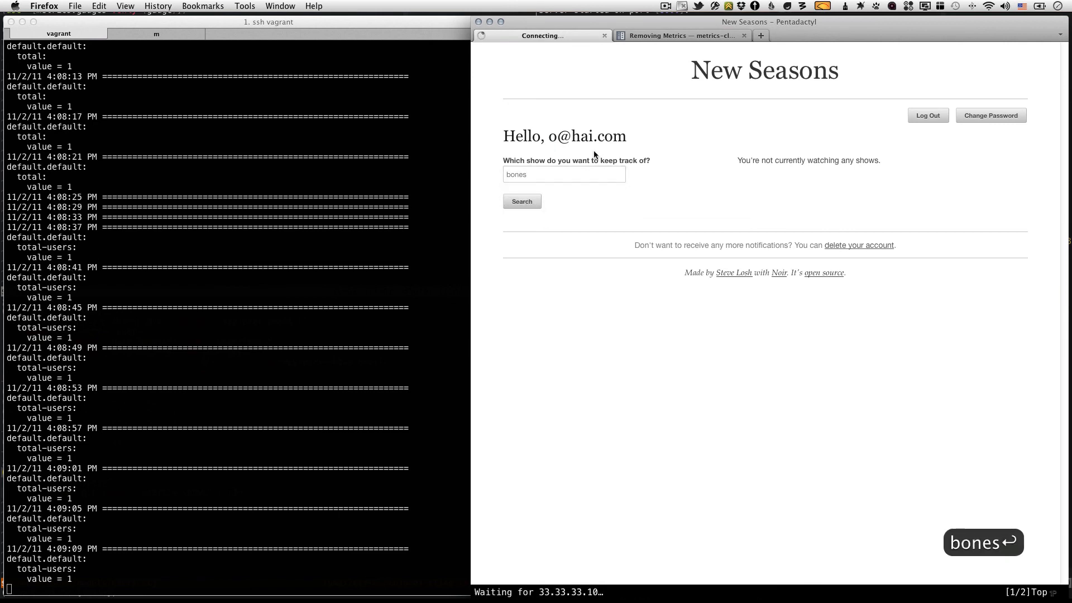
pyautogui.click(520, 201)
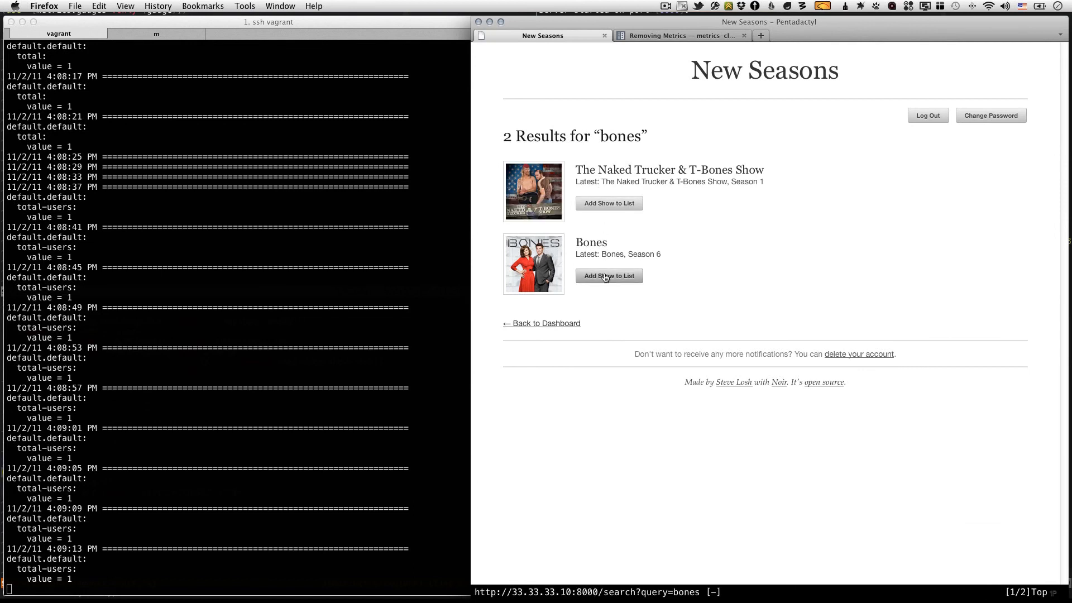
pyautogui.click(608, 275)
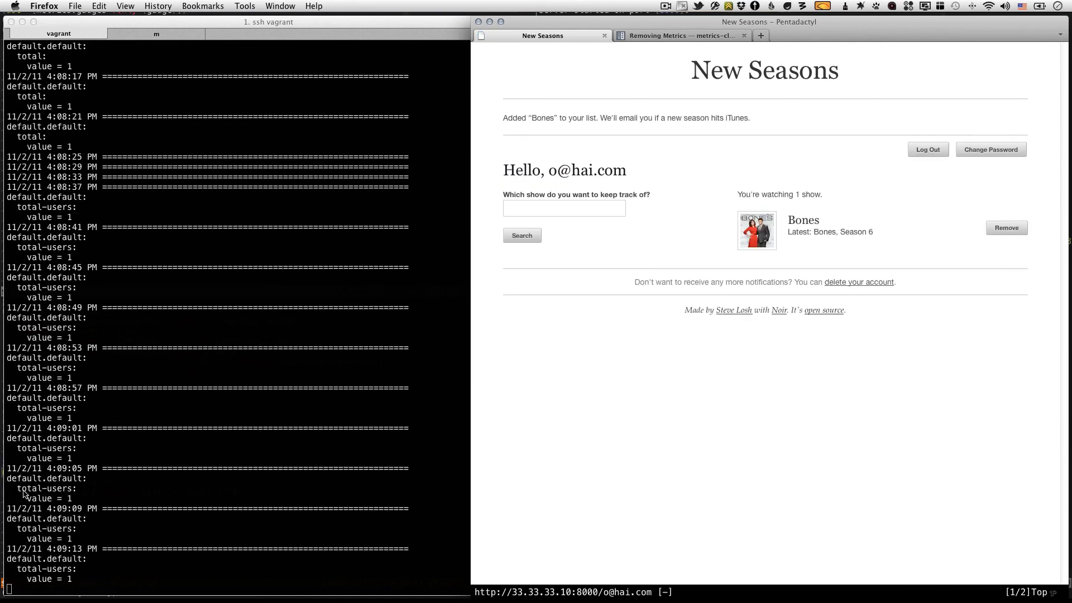